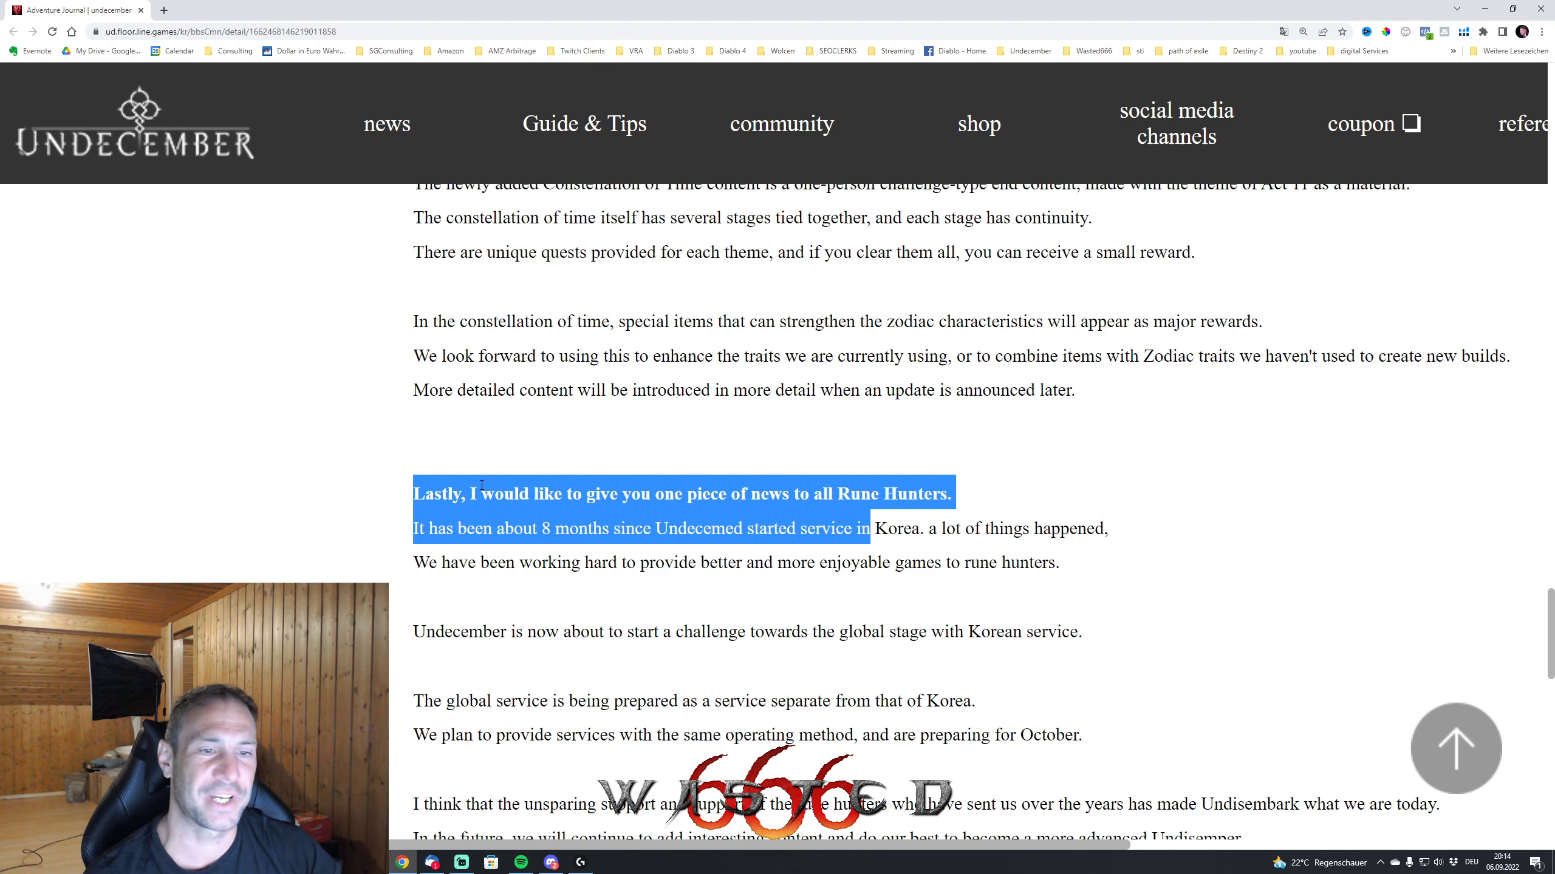
- Read from the Rune Hunters news down to the closing thank-you and signature, clearing highlights
click(360, 564)
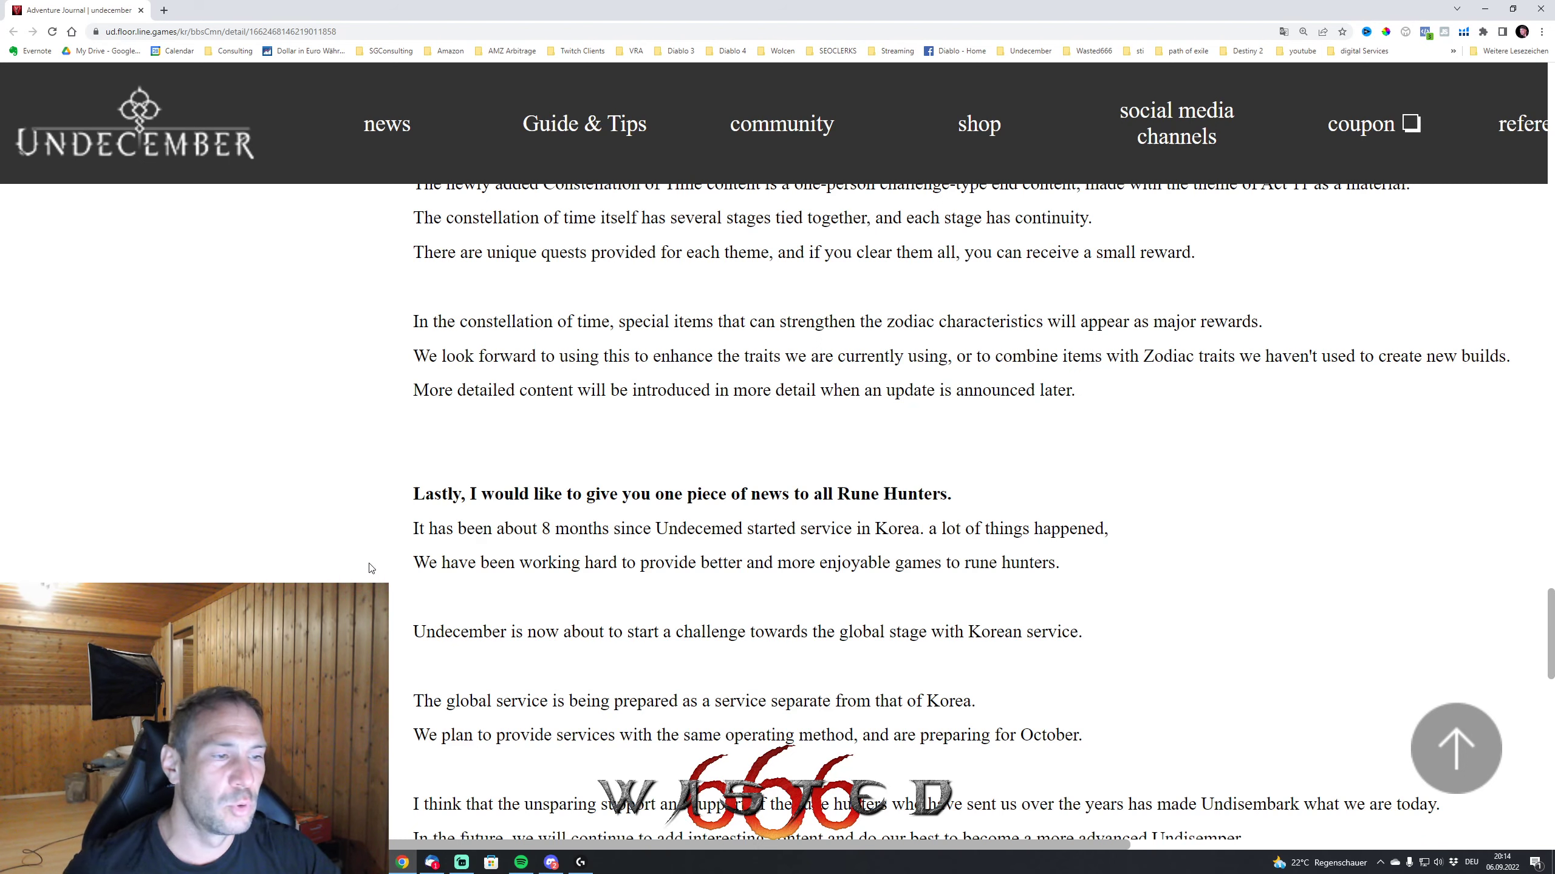
scroll(down, 3)
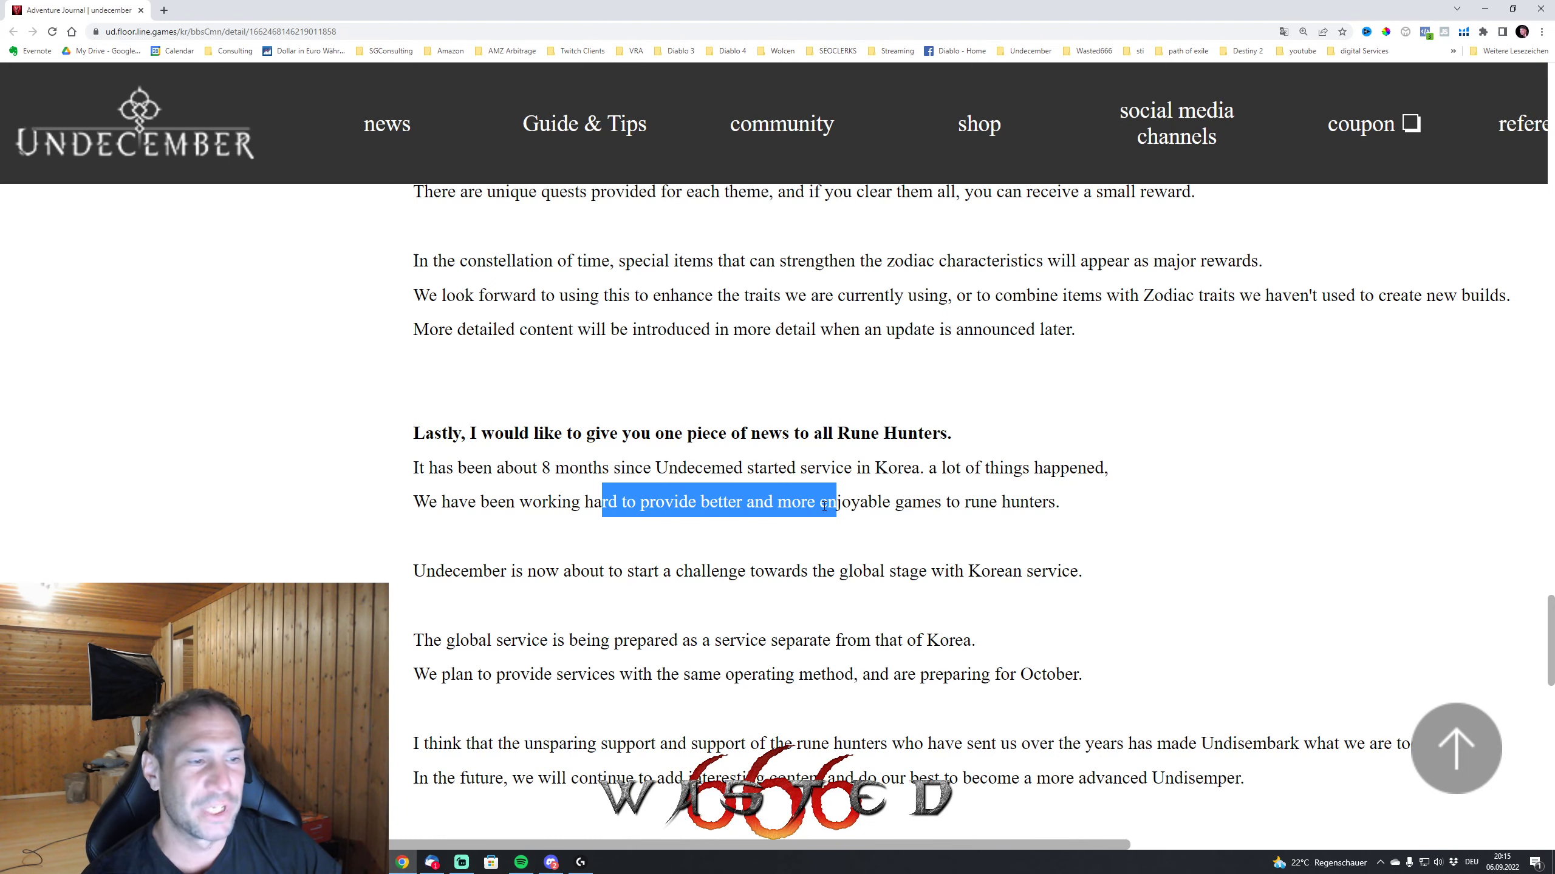
scroll(down, 3)
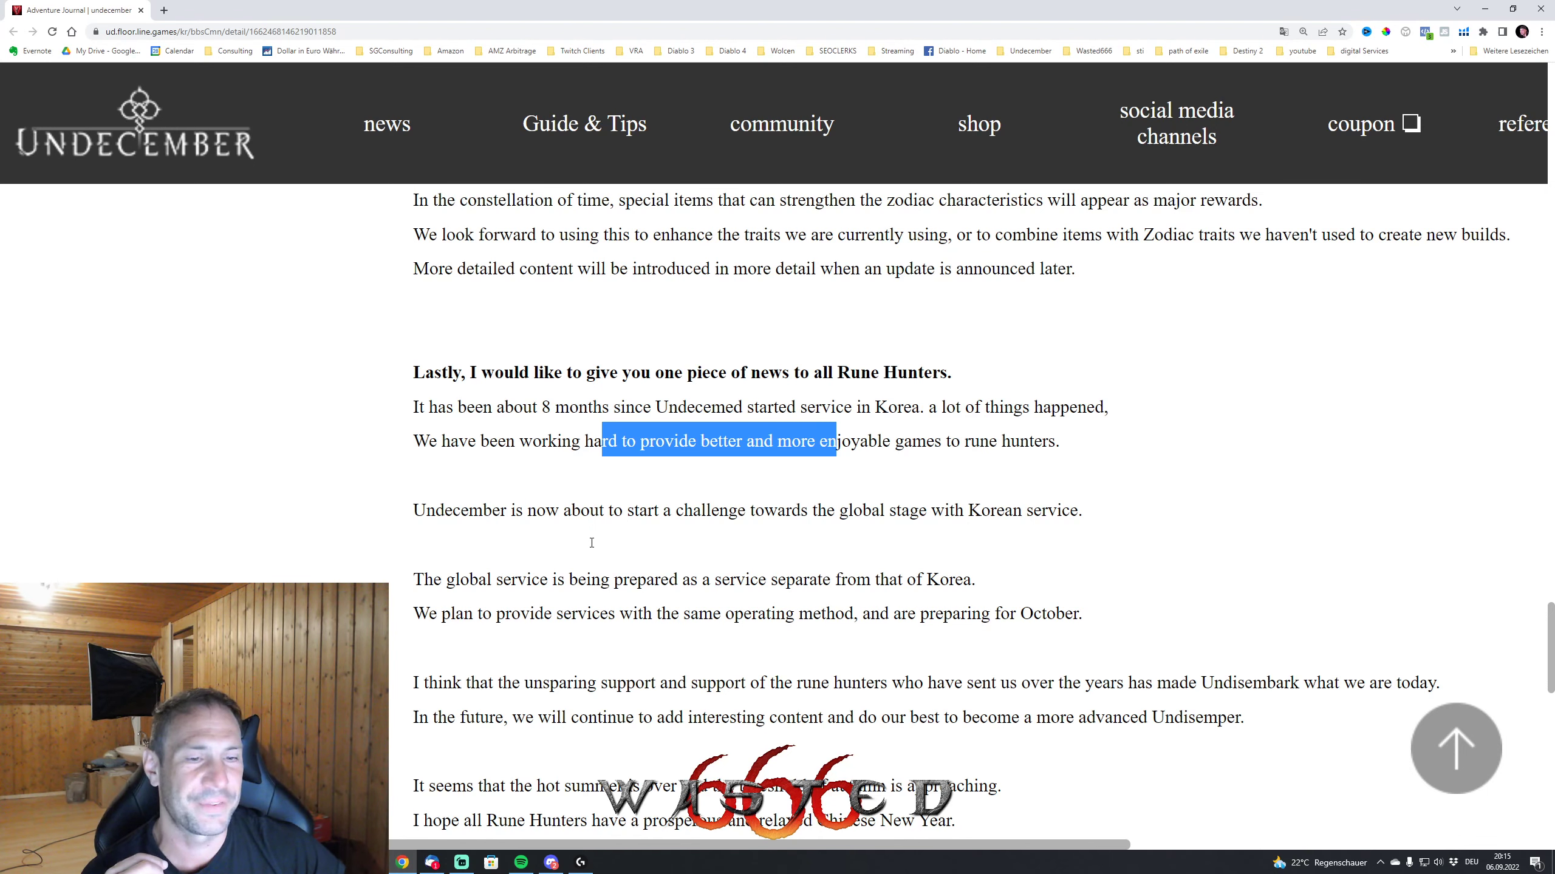
scroll(down, 3)
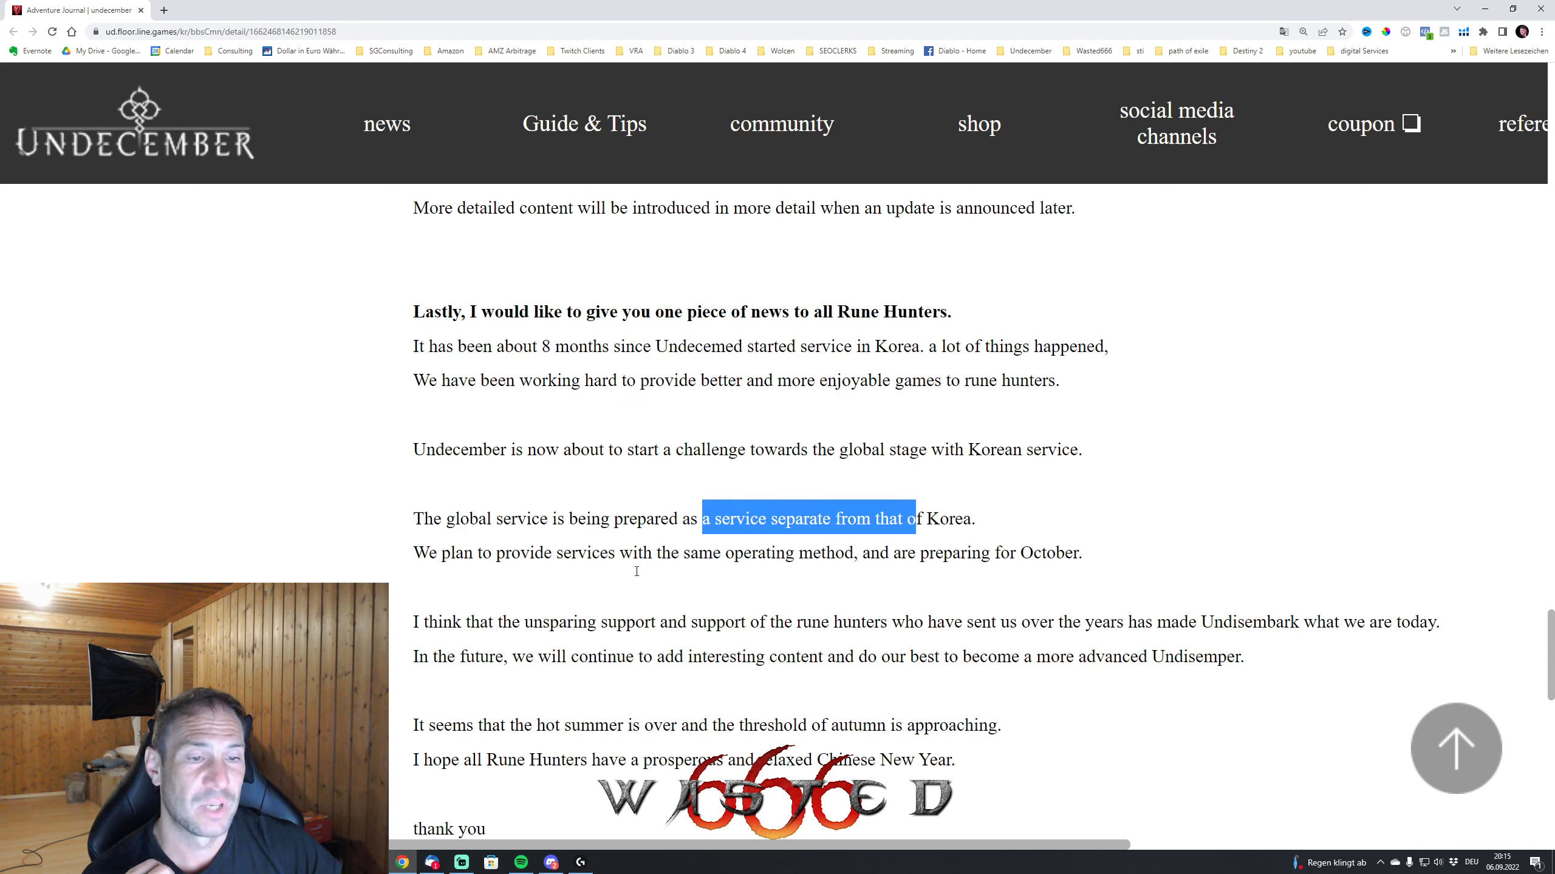
scroll(down, 3)
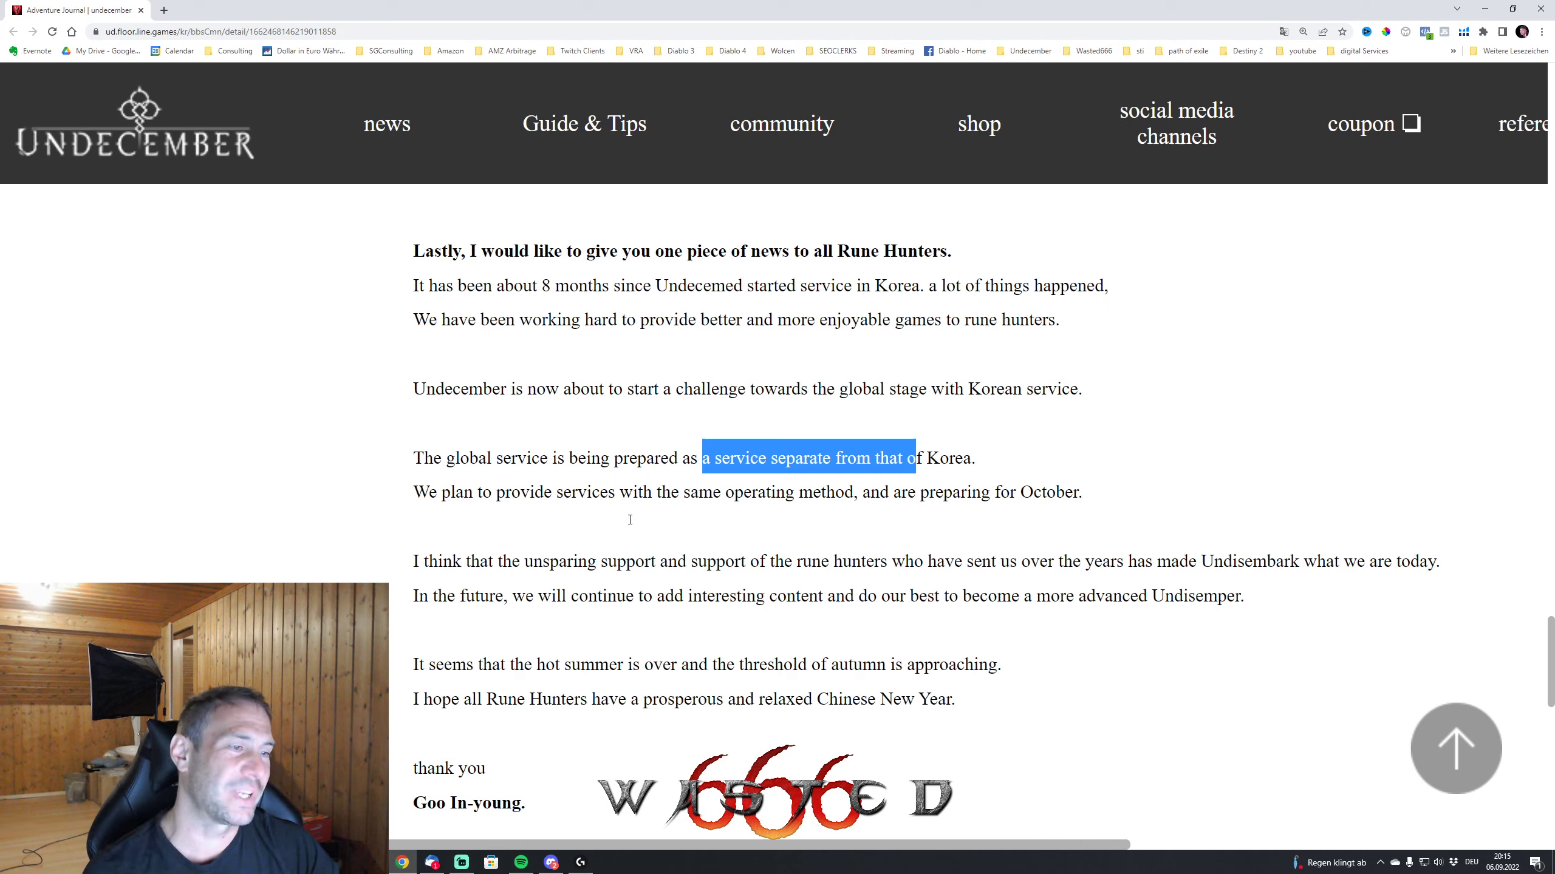
click(863, 492)
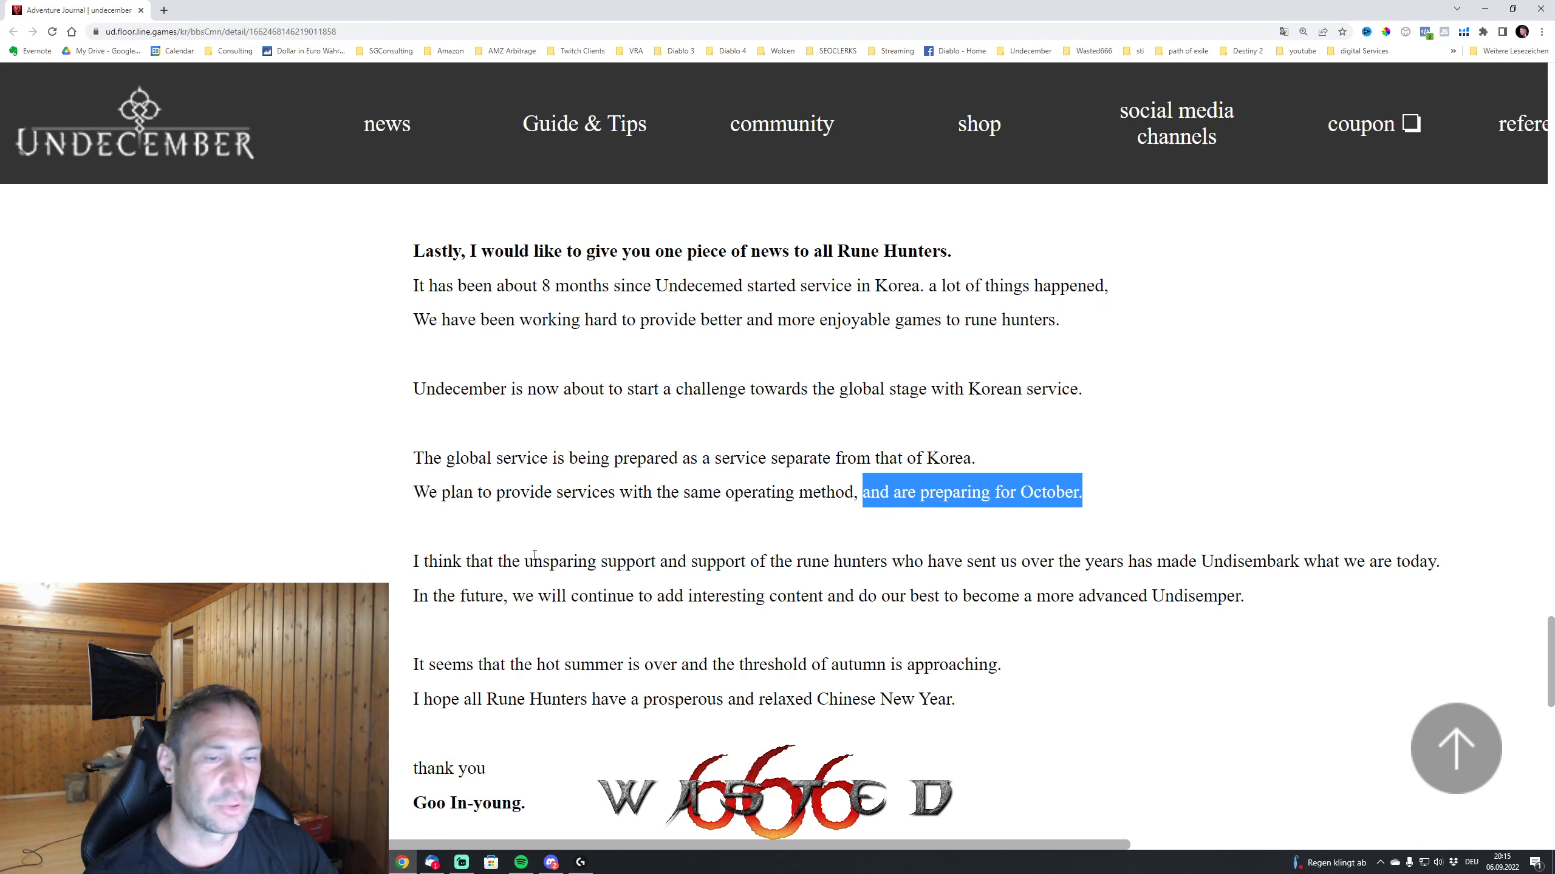
mouse_move(476, 603)
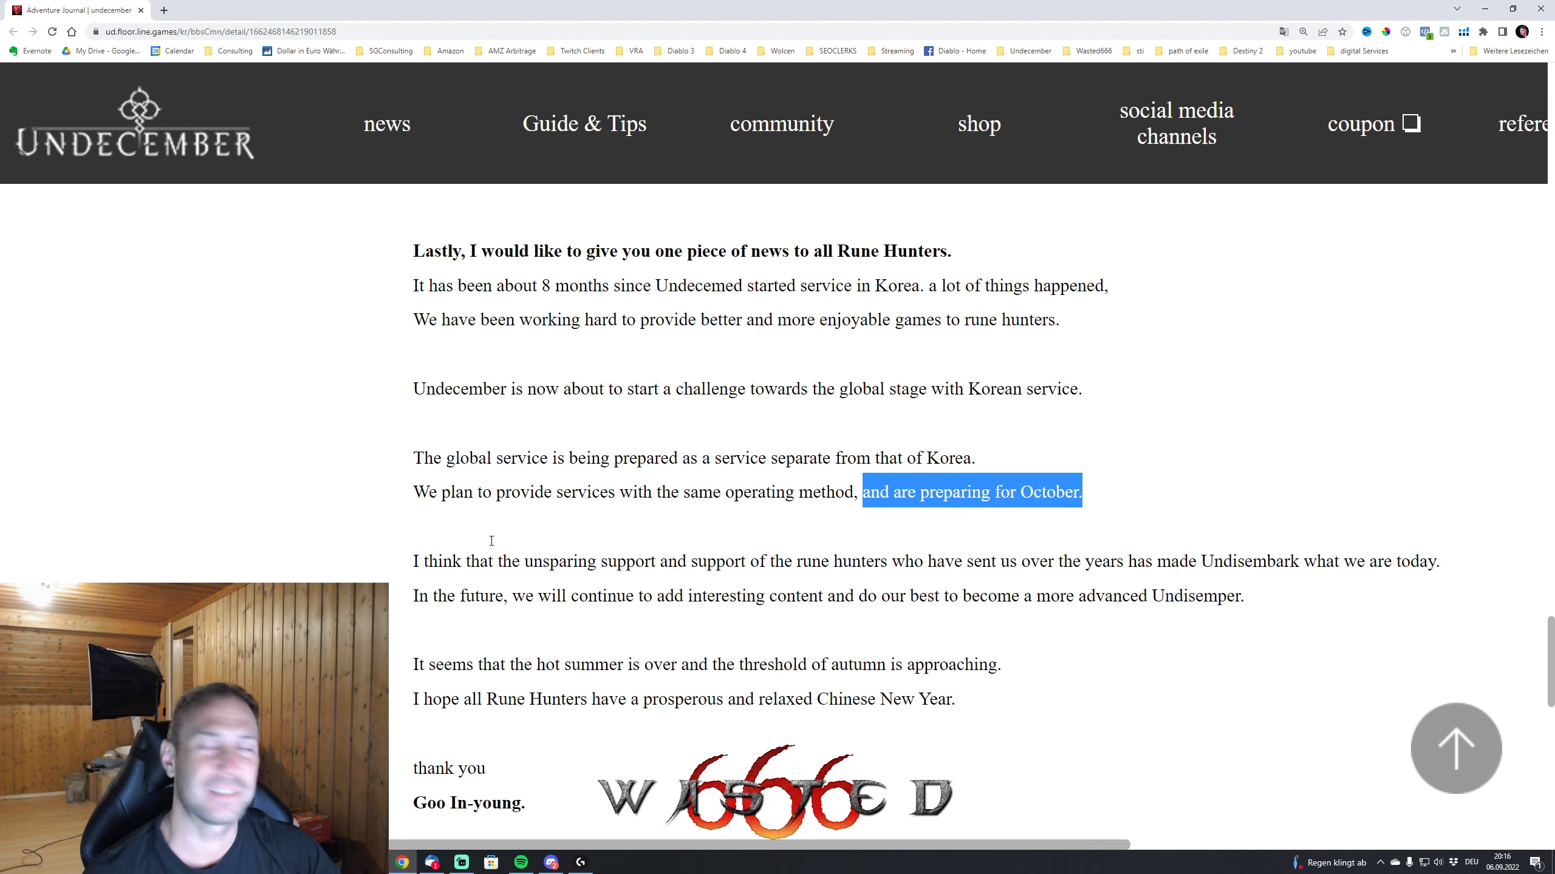
- Scroll up to the vol.12 title, then down to the greeting and September 15 intro
scroll(up, 3)
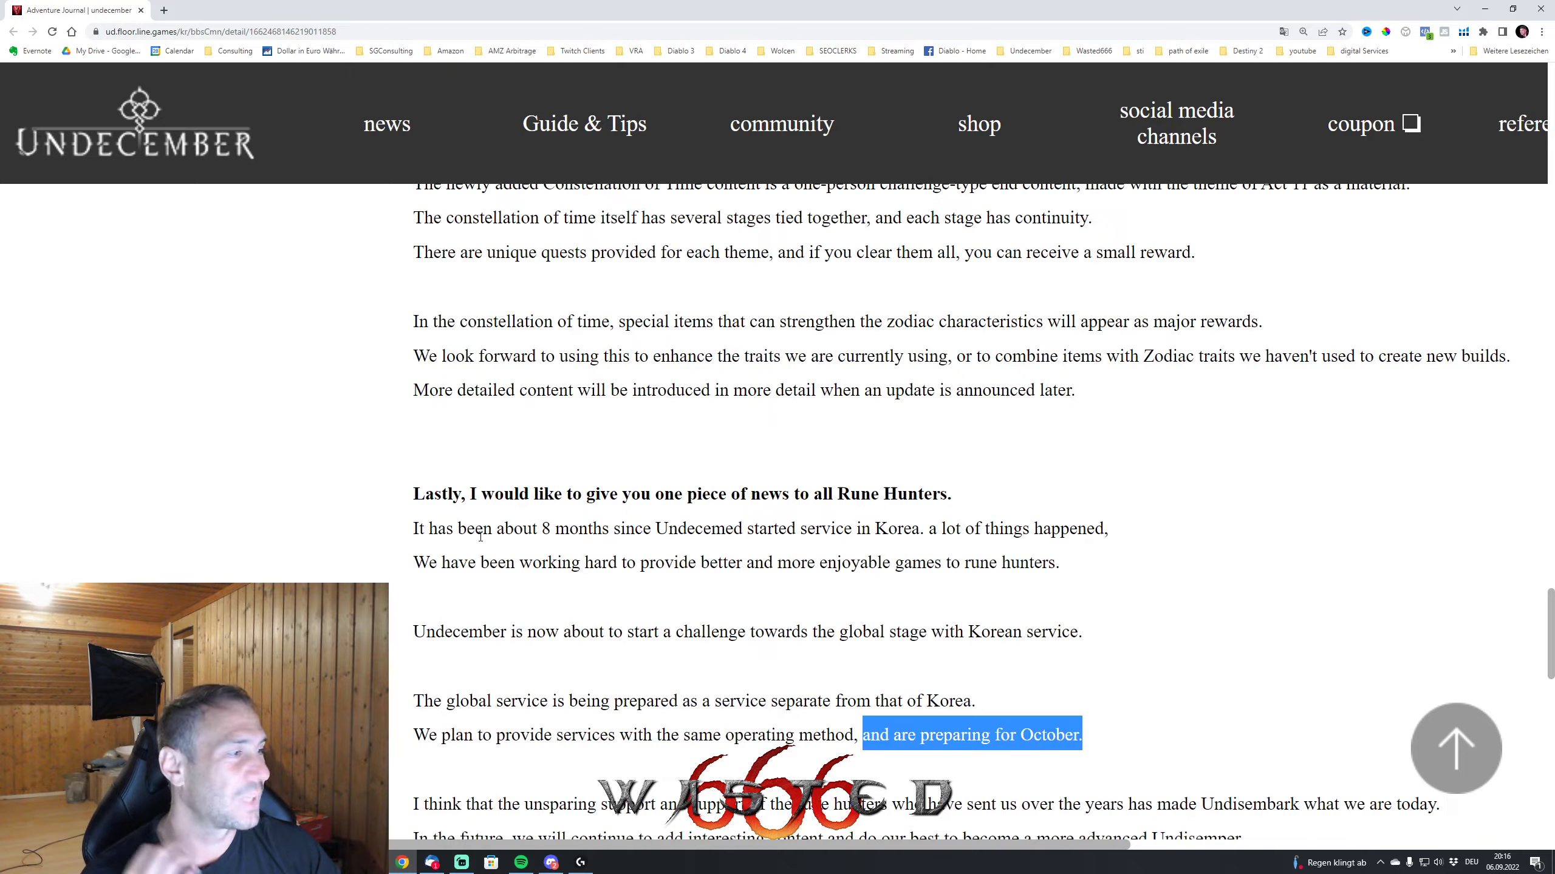
scroll(up, 3)
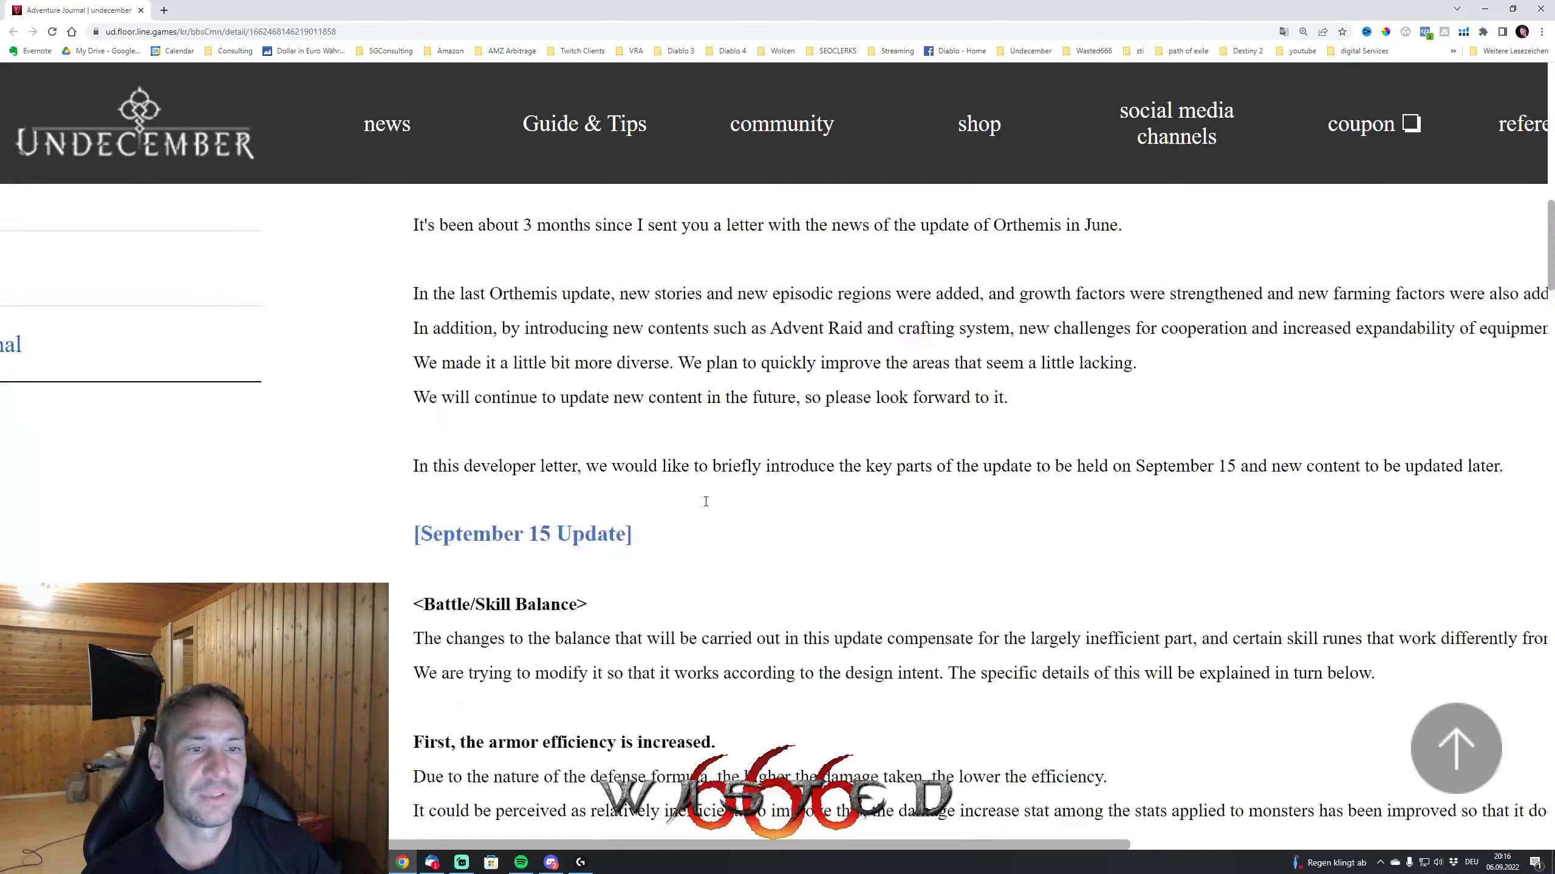
scroll(up, 3)
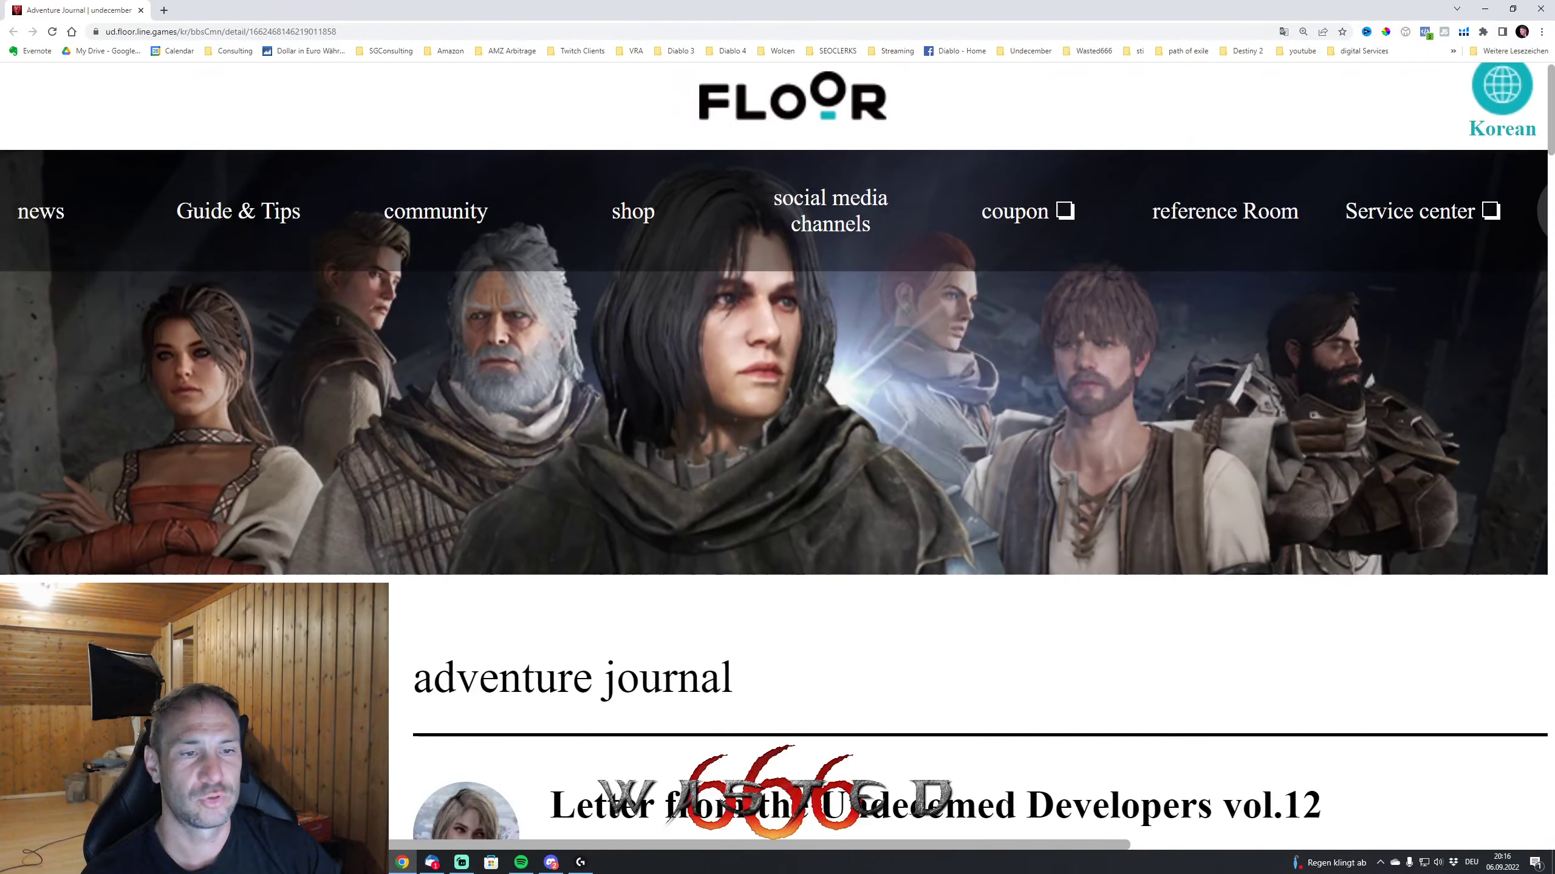
scroll(down, 3)
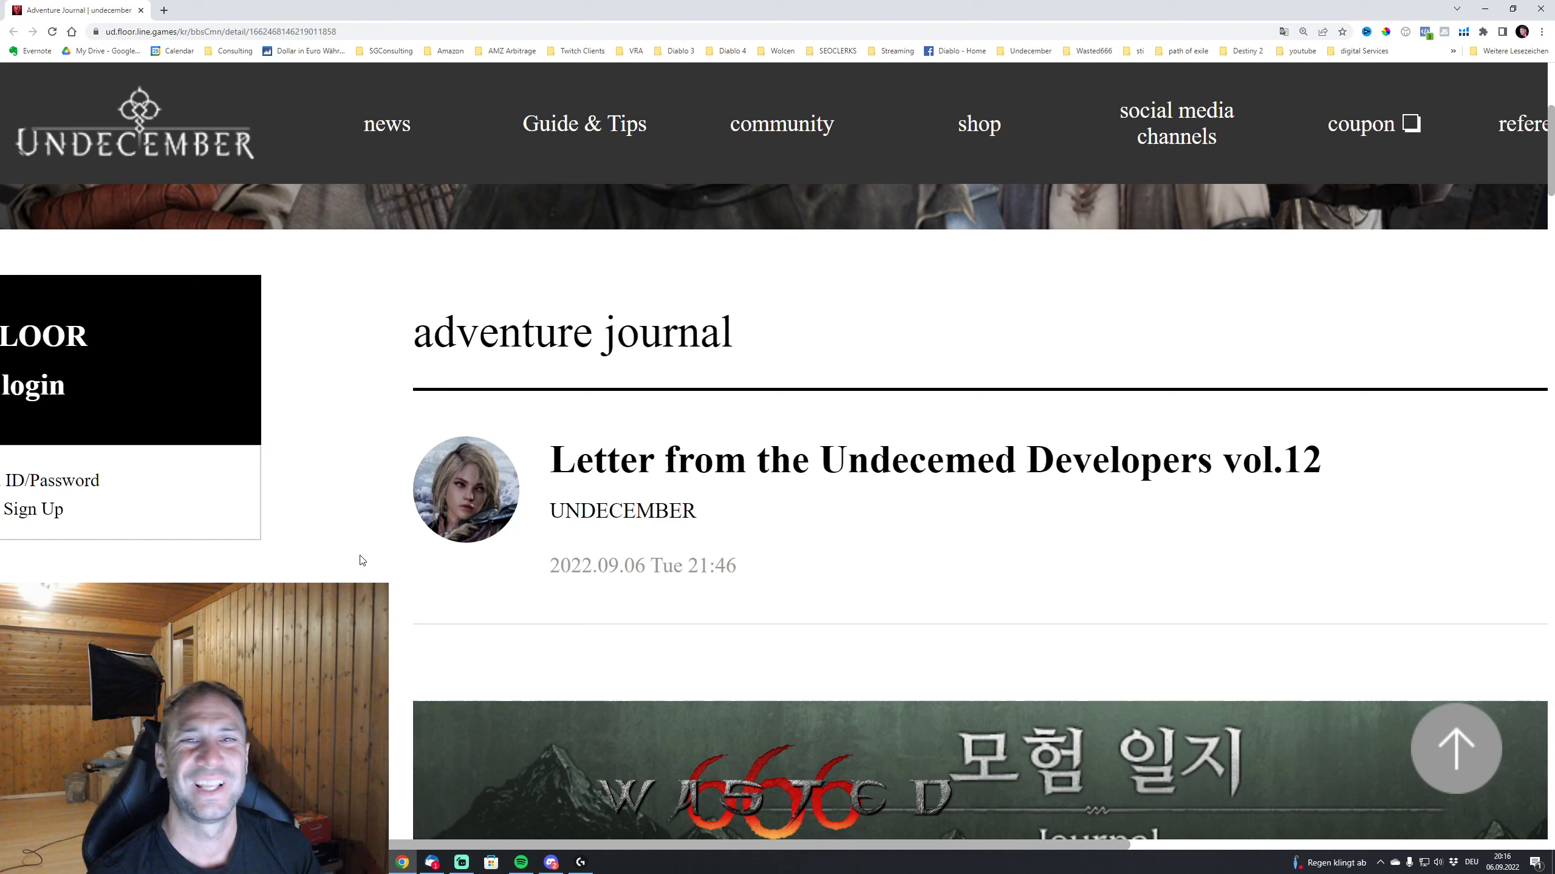
scroll(down, 3)
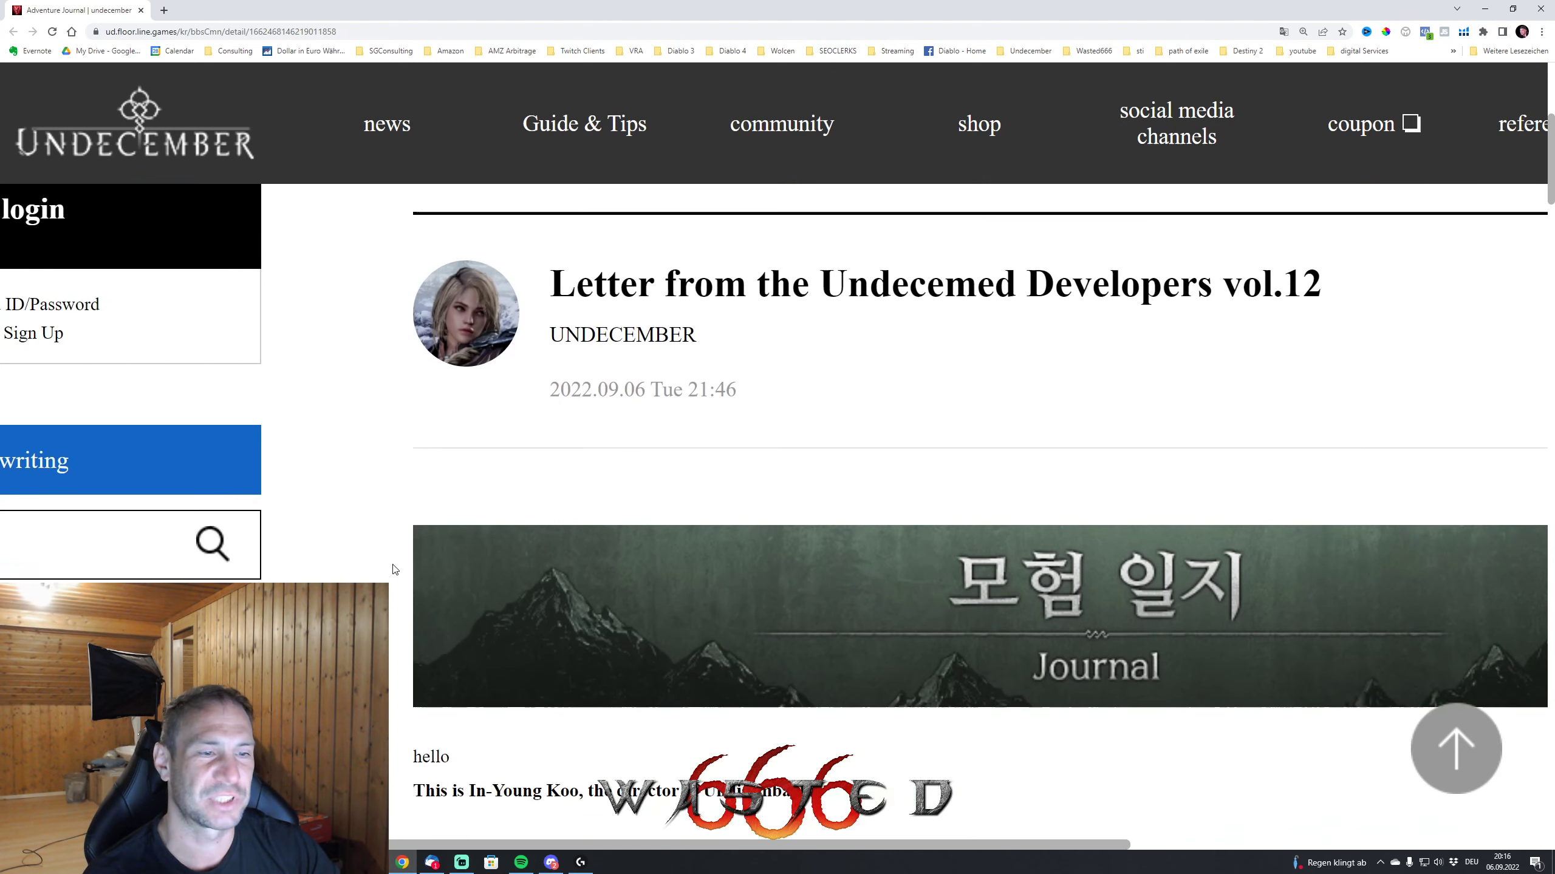
scroll(down, 3)
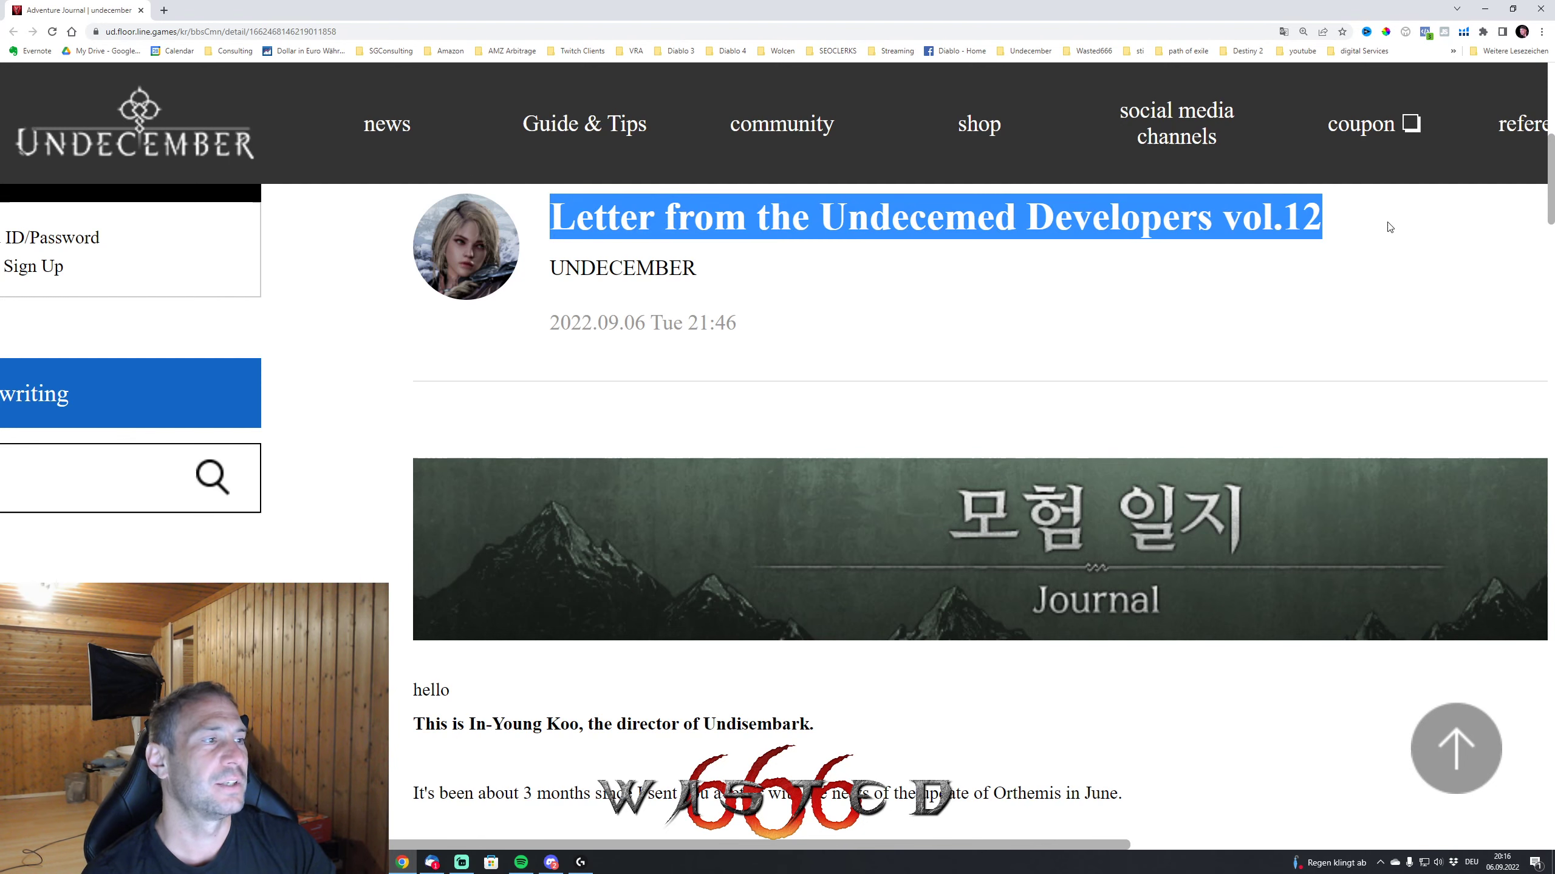
mouse_move(896, 246)
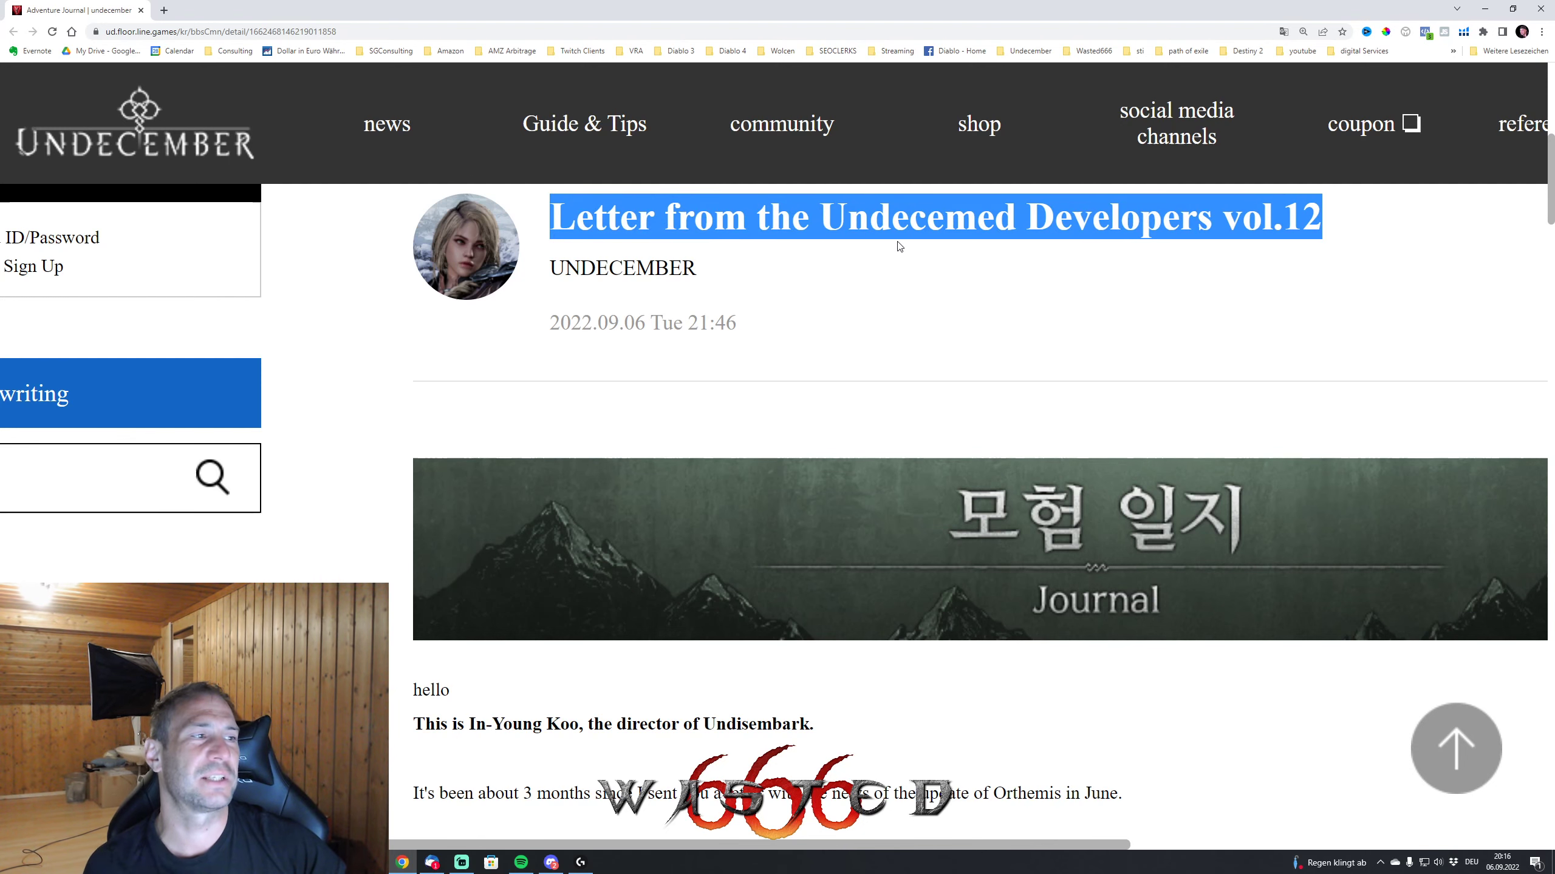
scroll(down, 3)
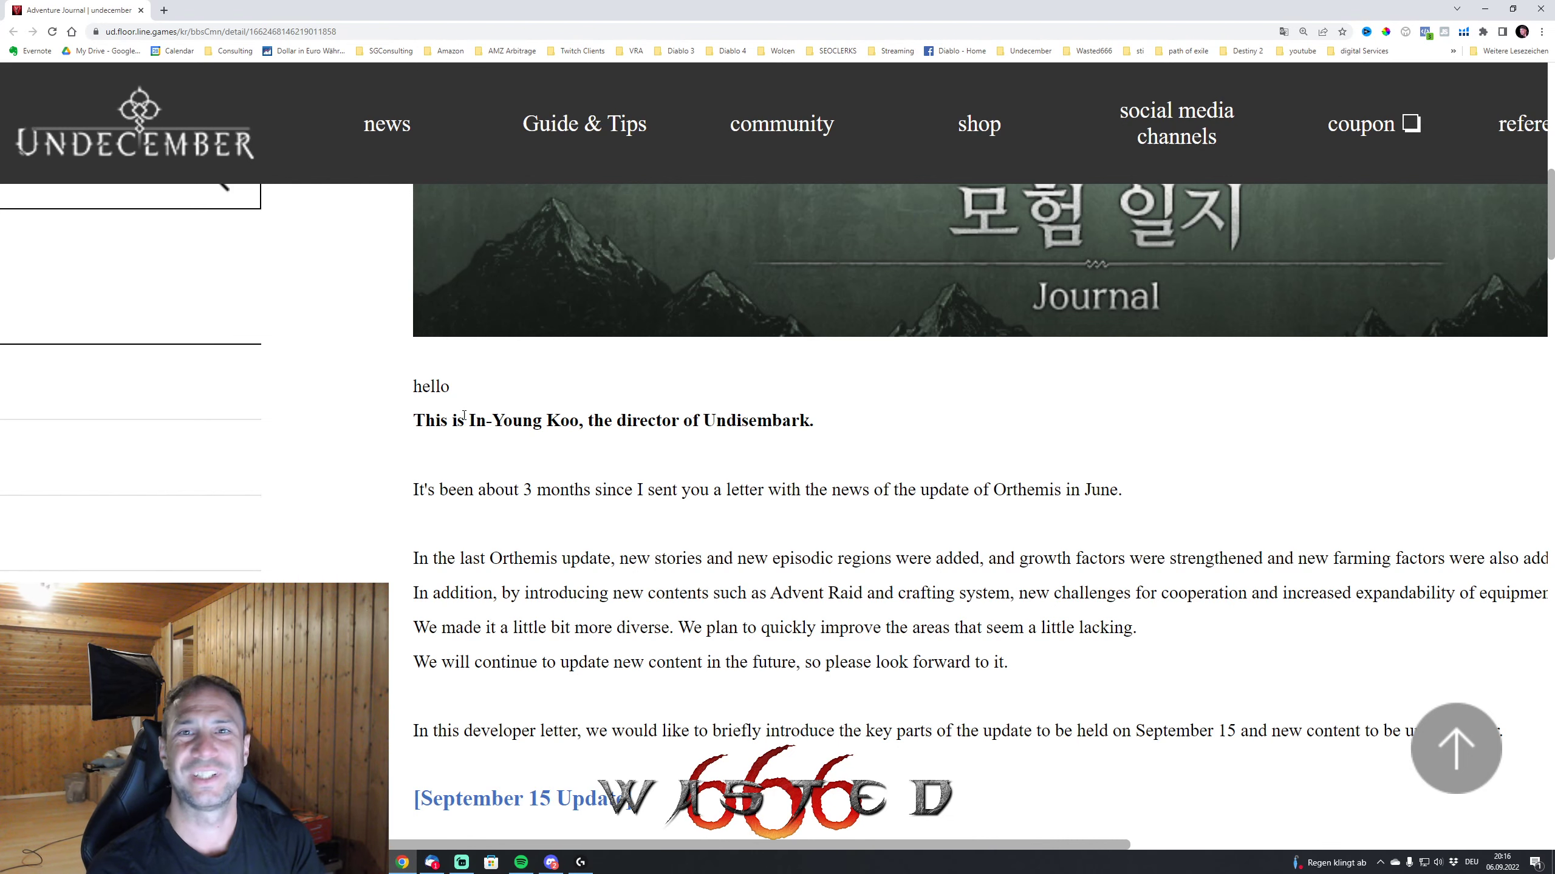
- Mark the Battle/Skill Balance heading and read the armor and melee changes
scroll(down, 3)
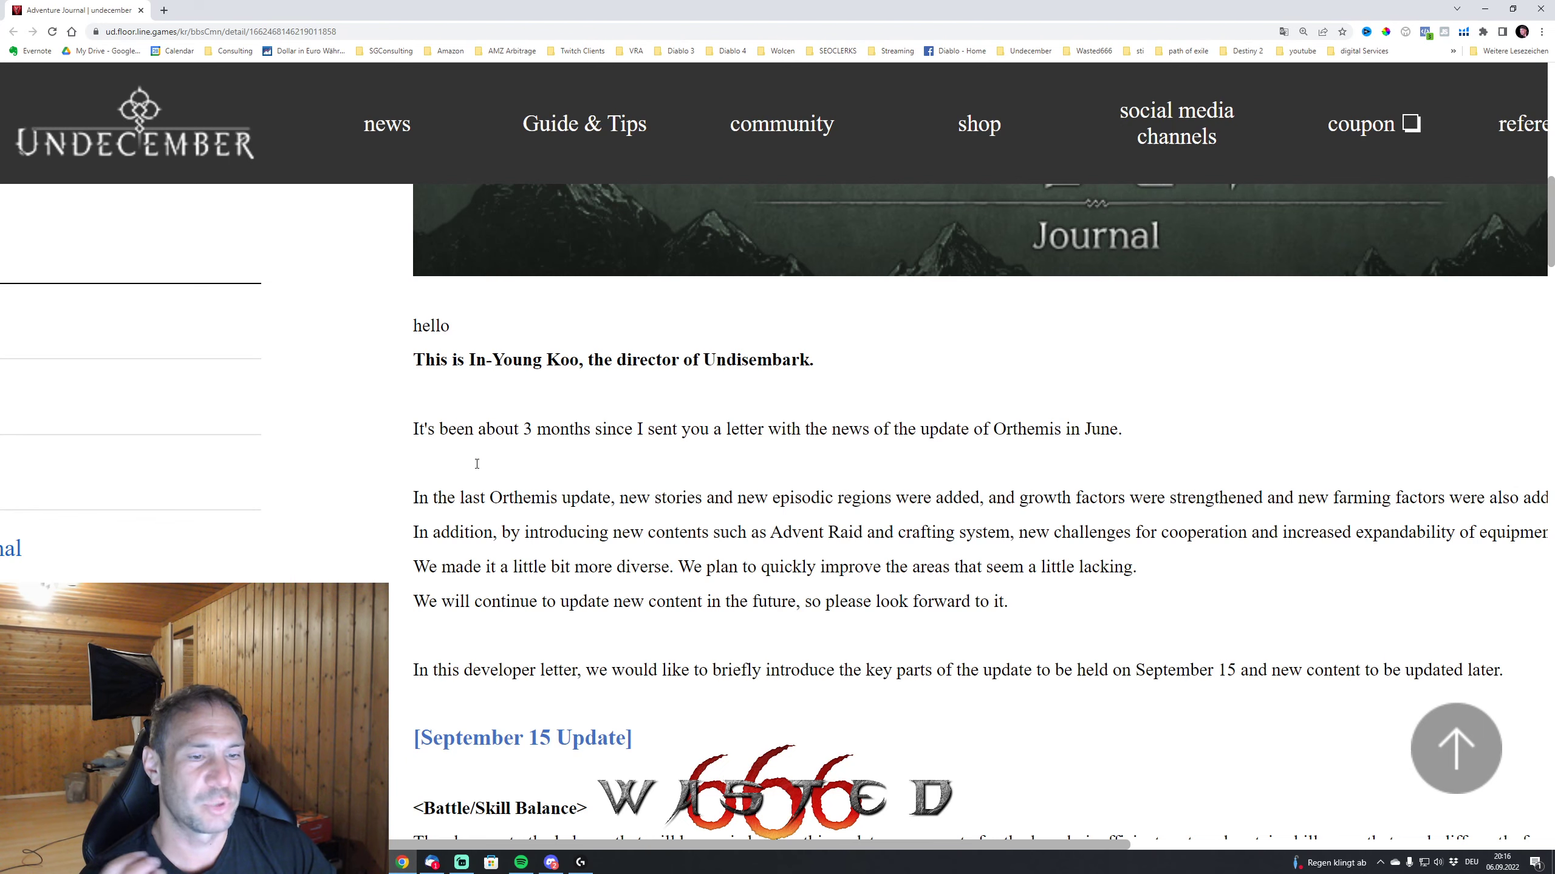
scroll(down, 3)
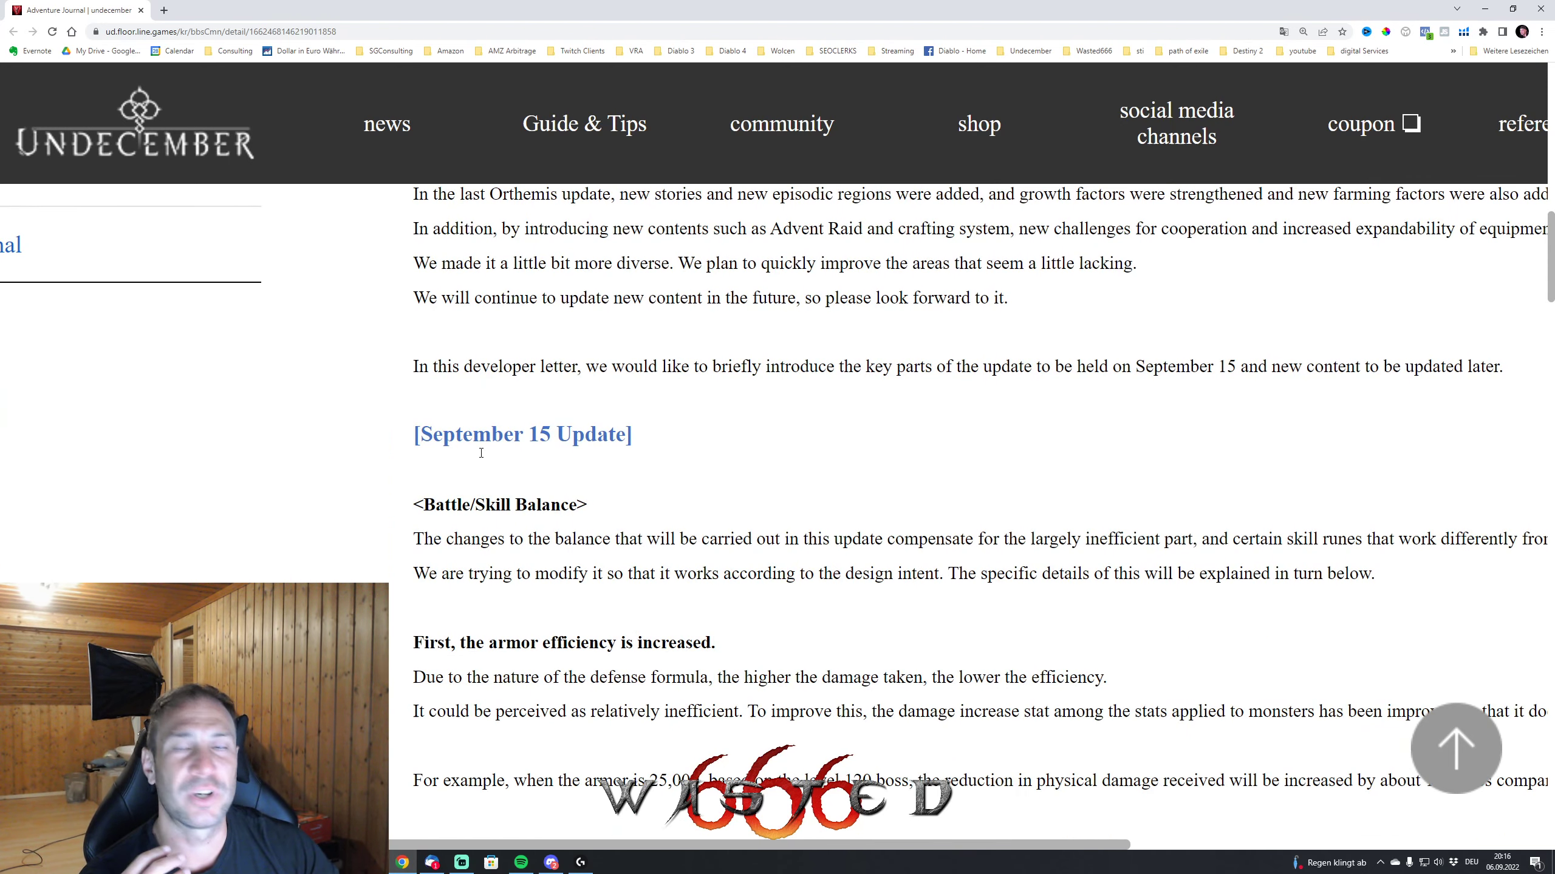
double_click(498, 504)
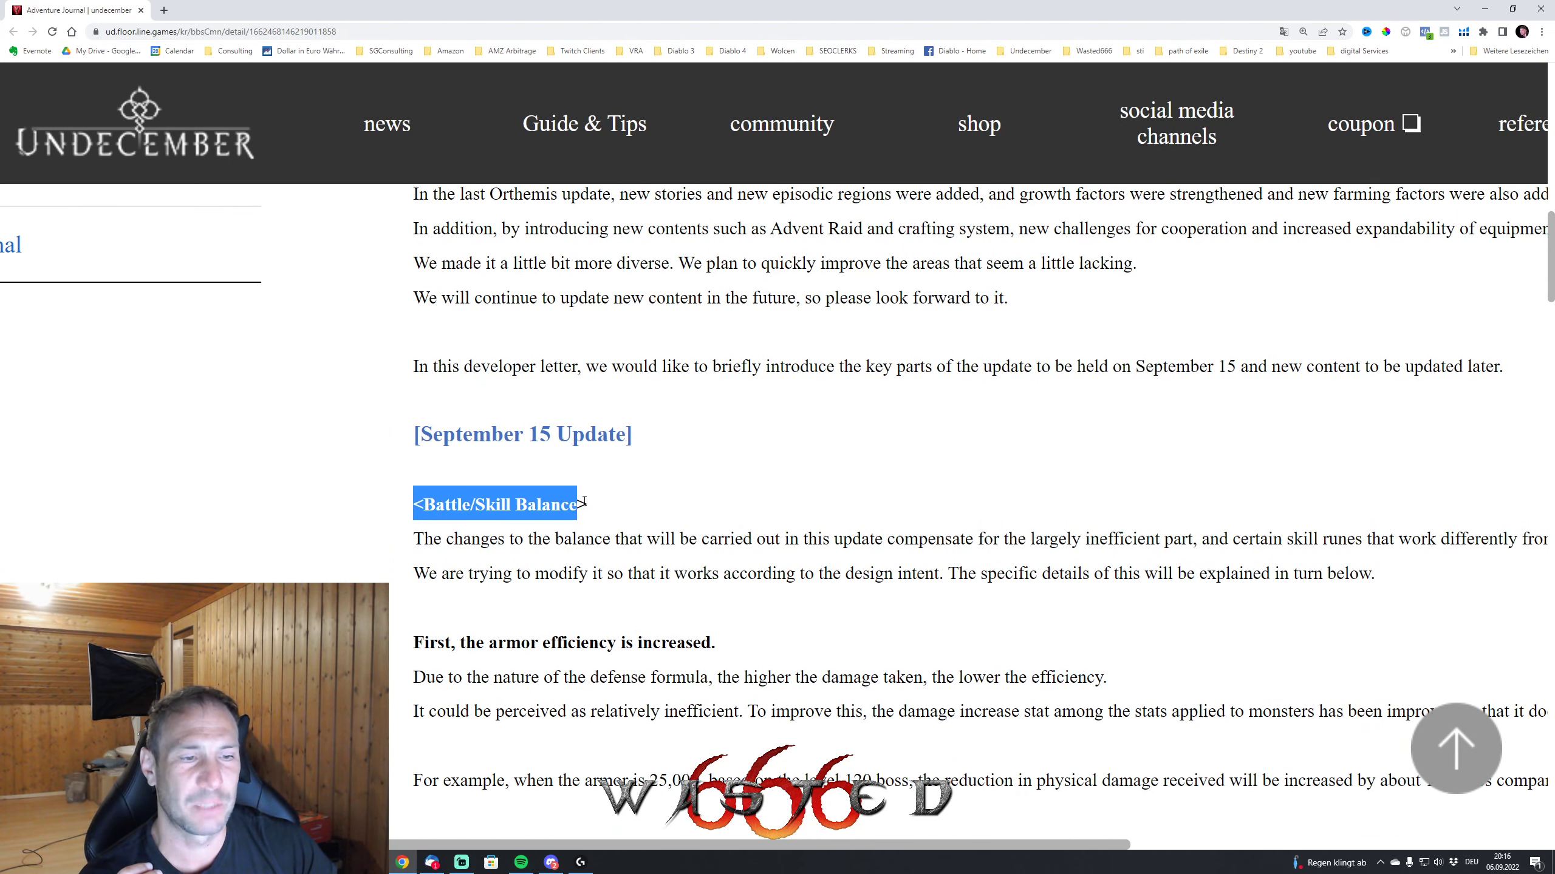
scroll(down, 3)
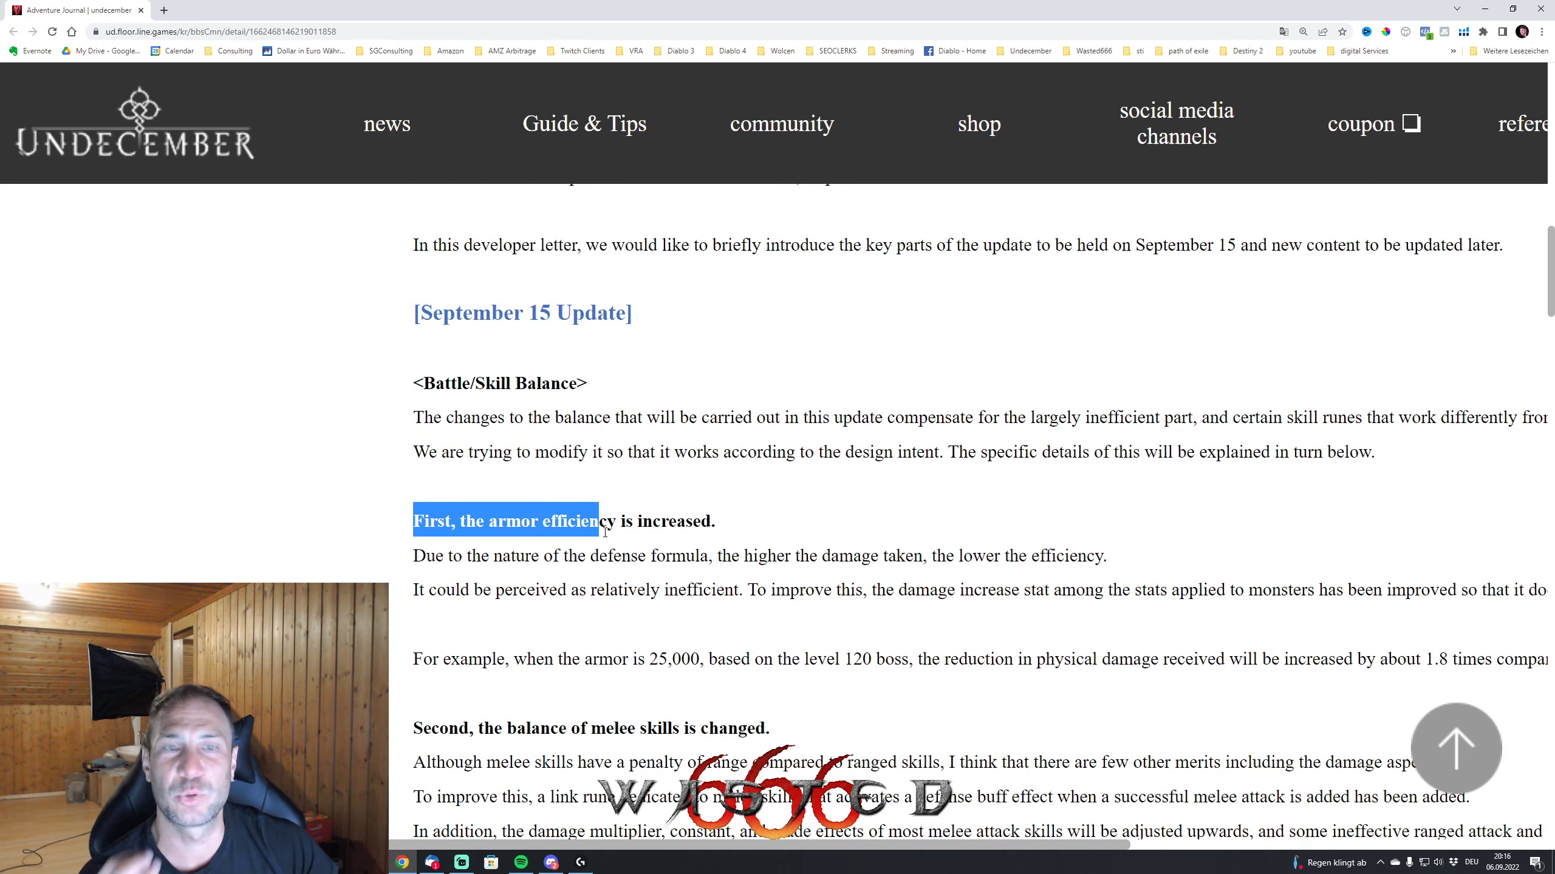
scroll(down, 3)
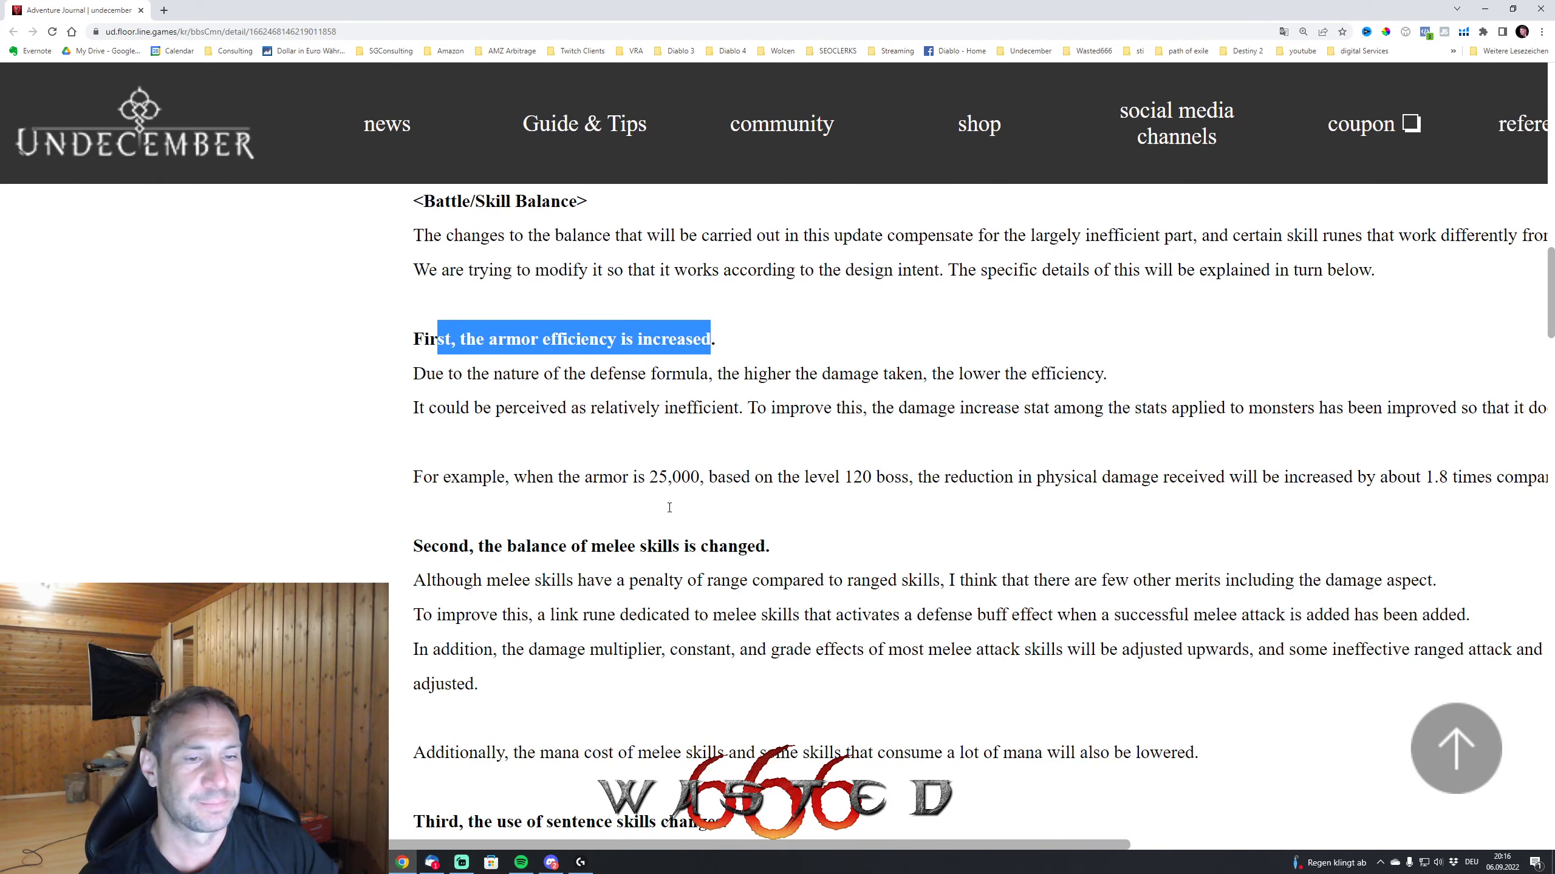
scroll(down, 3)
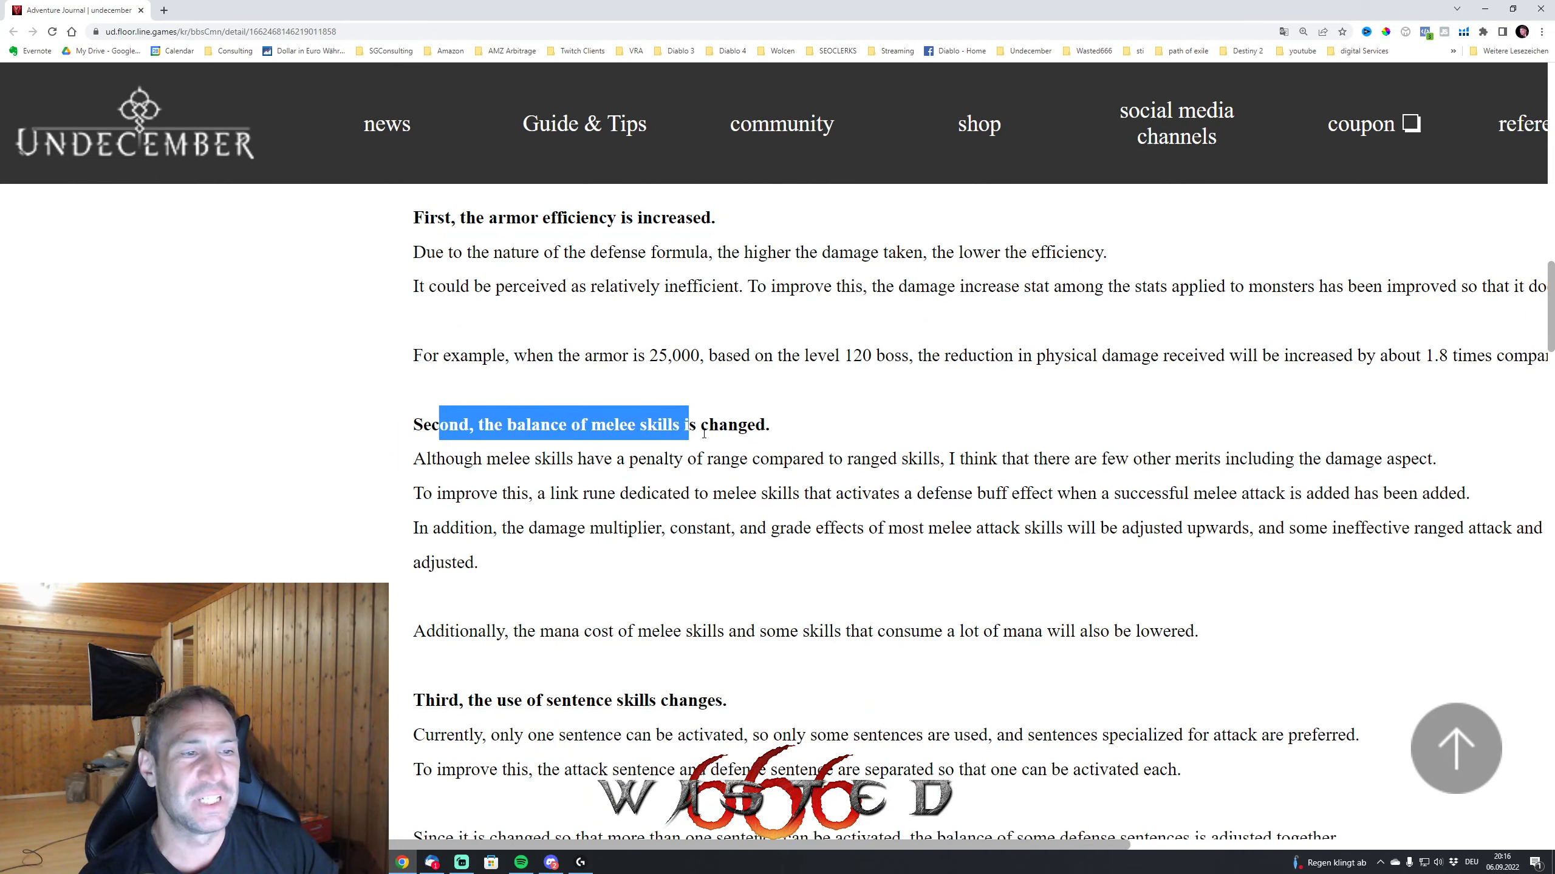
click(622, 520)
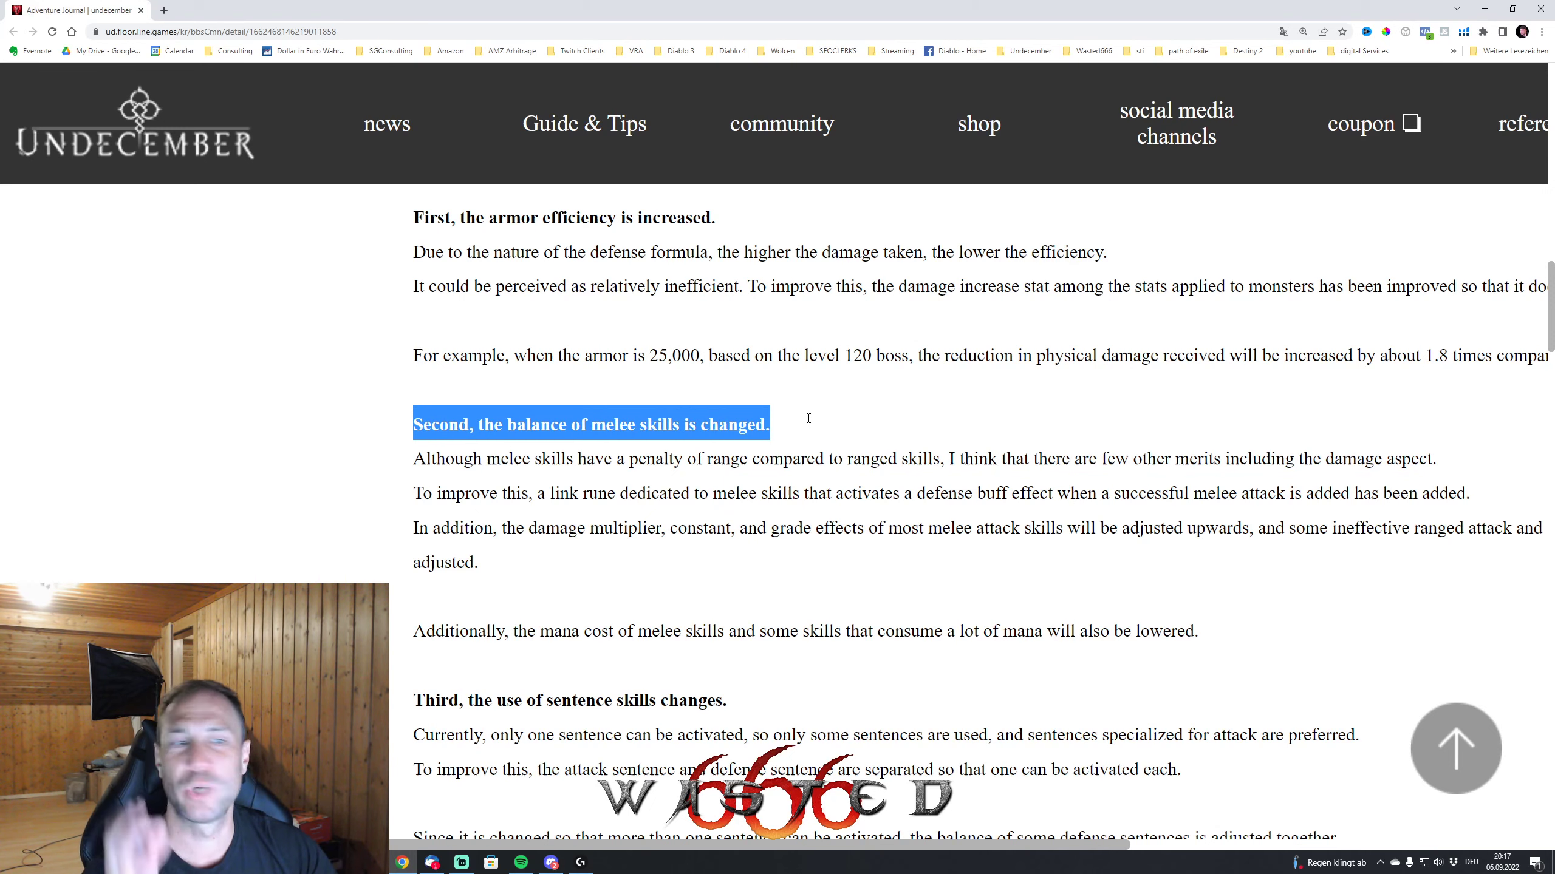
- Read the sentence skill, reflection damage and trigger rune notes down to <Link Rune Awakening>
scroll(down, 3)
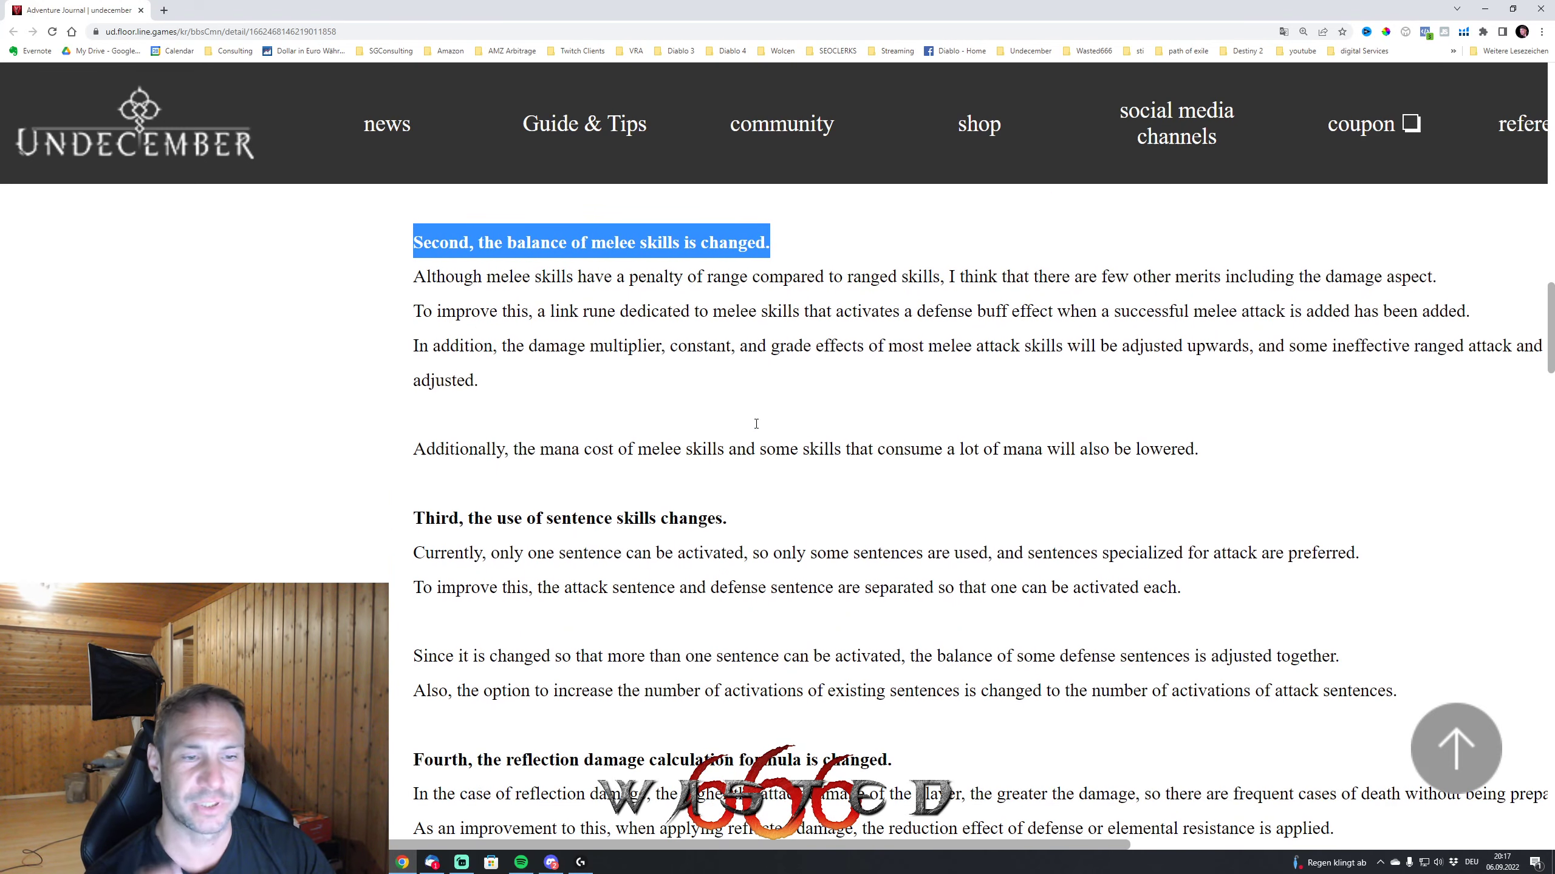
scroll(down, 3)
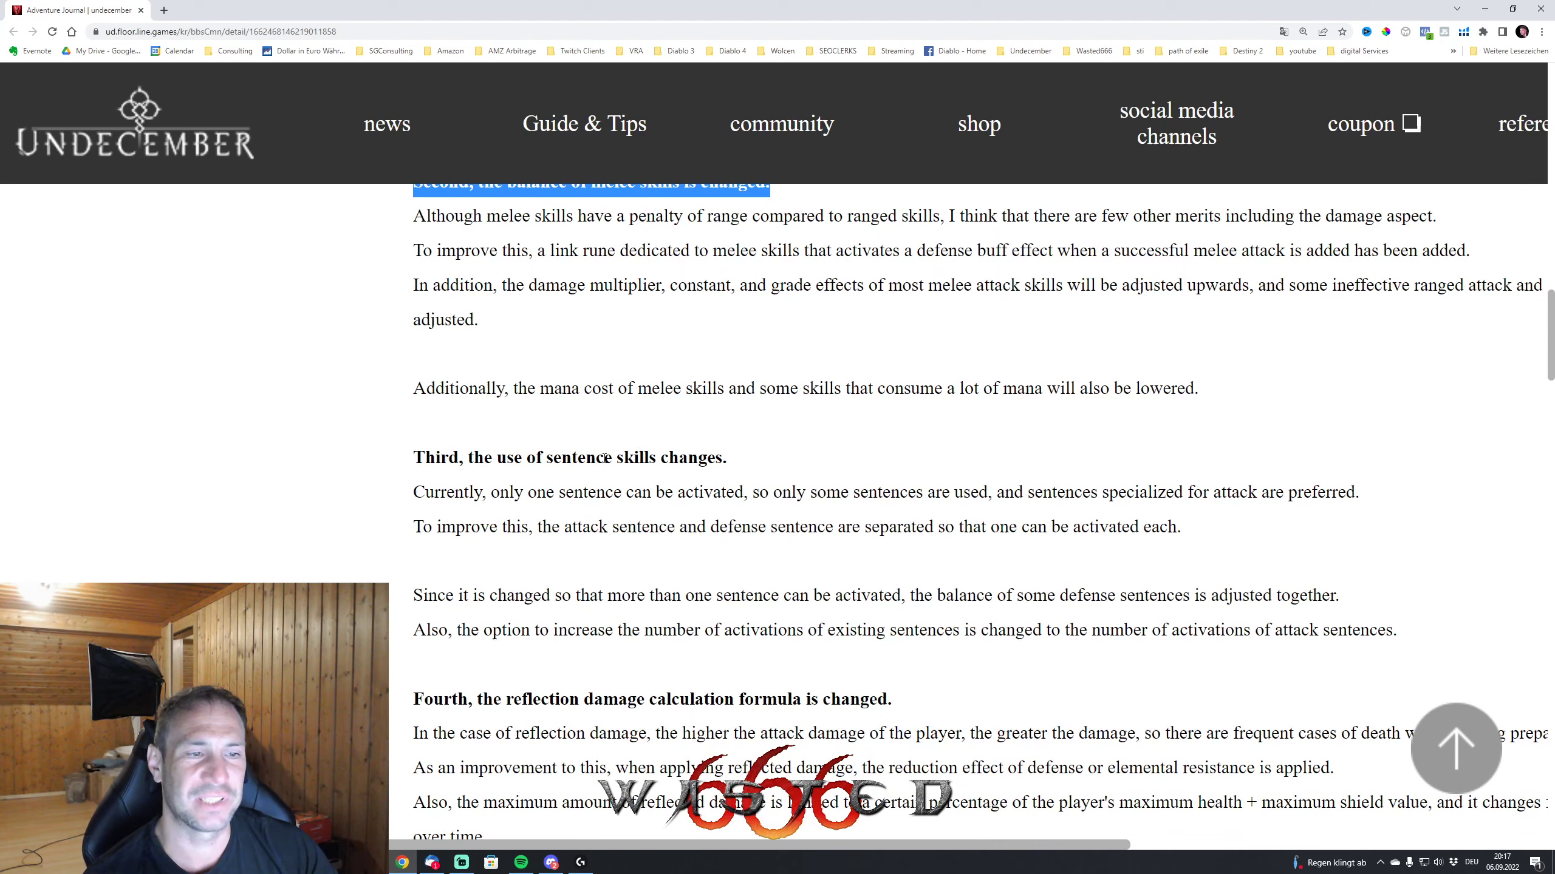
scroll(down, 3)
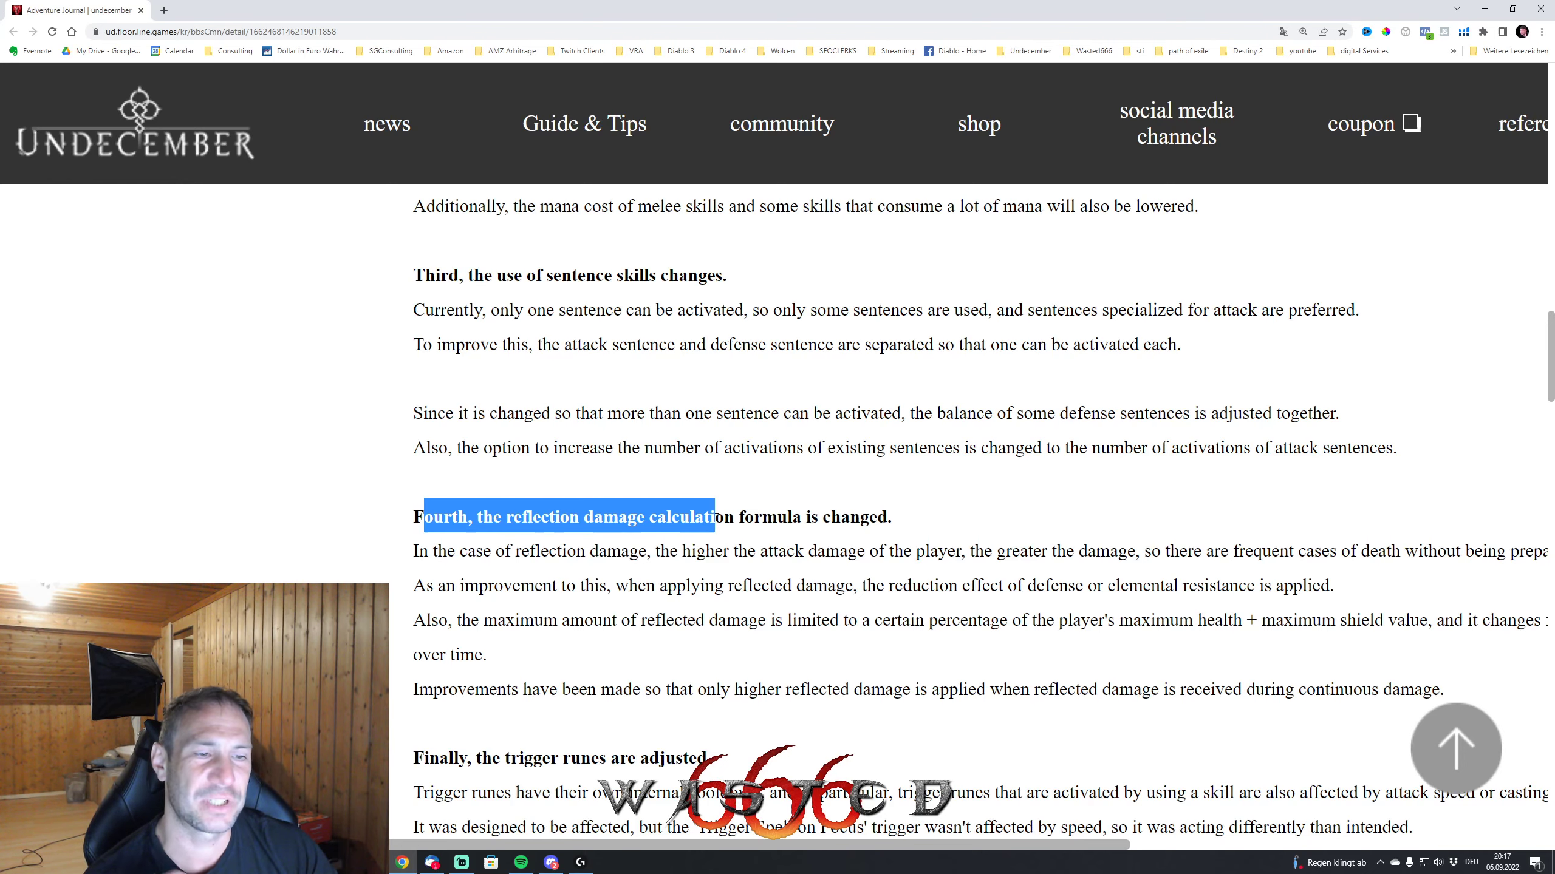
scroll(down, 3)
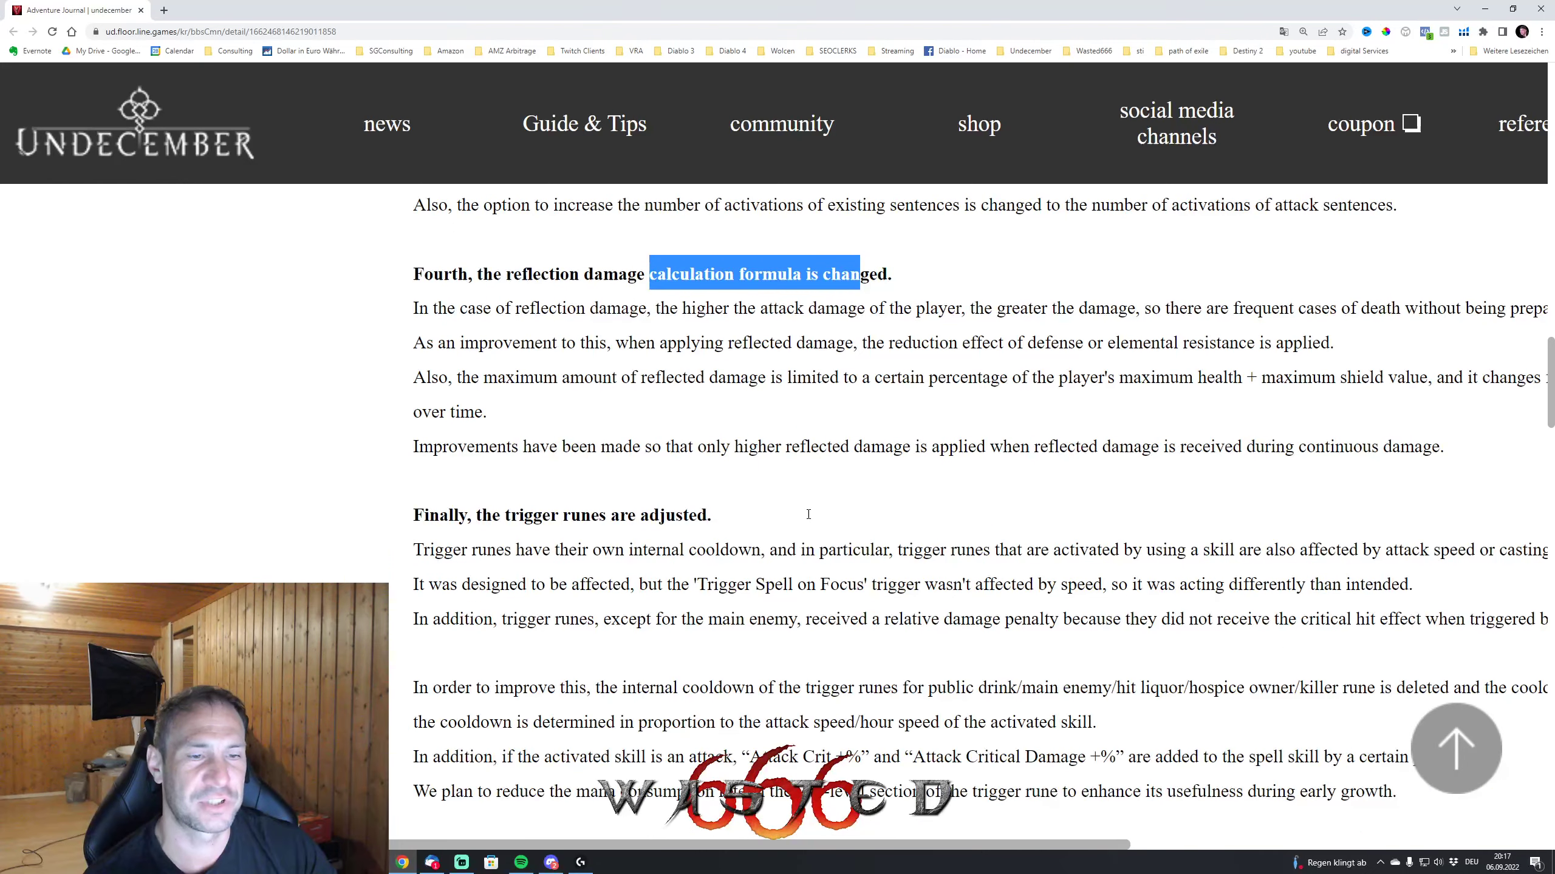
scroll(down, 3)
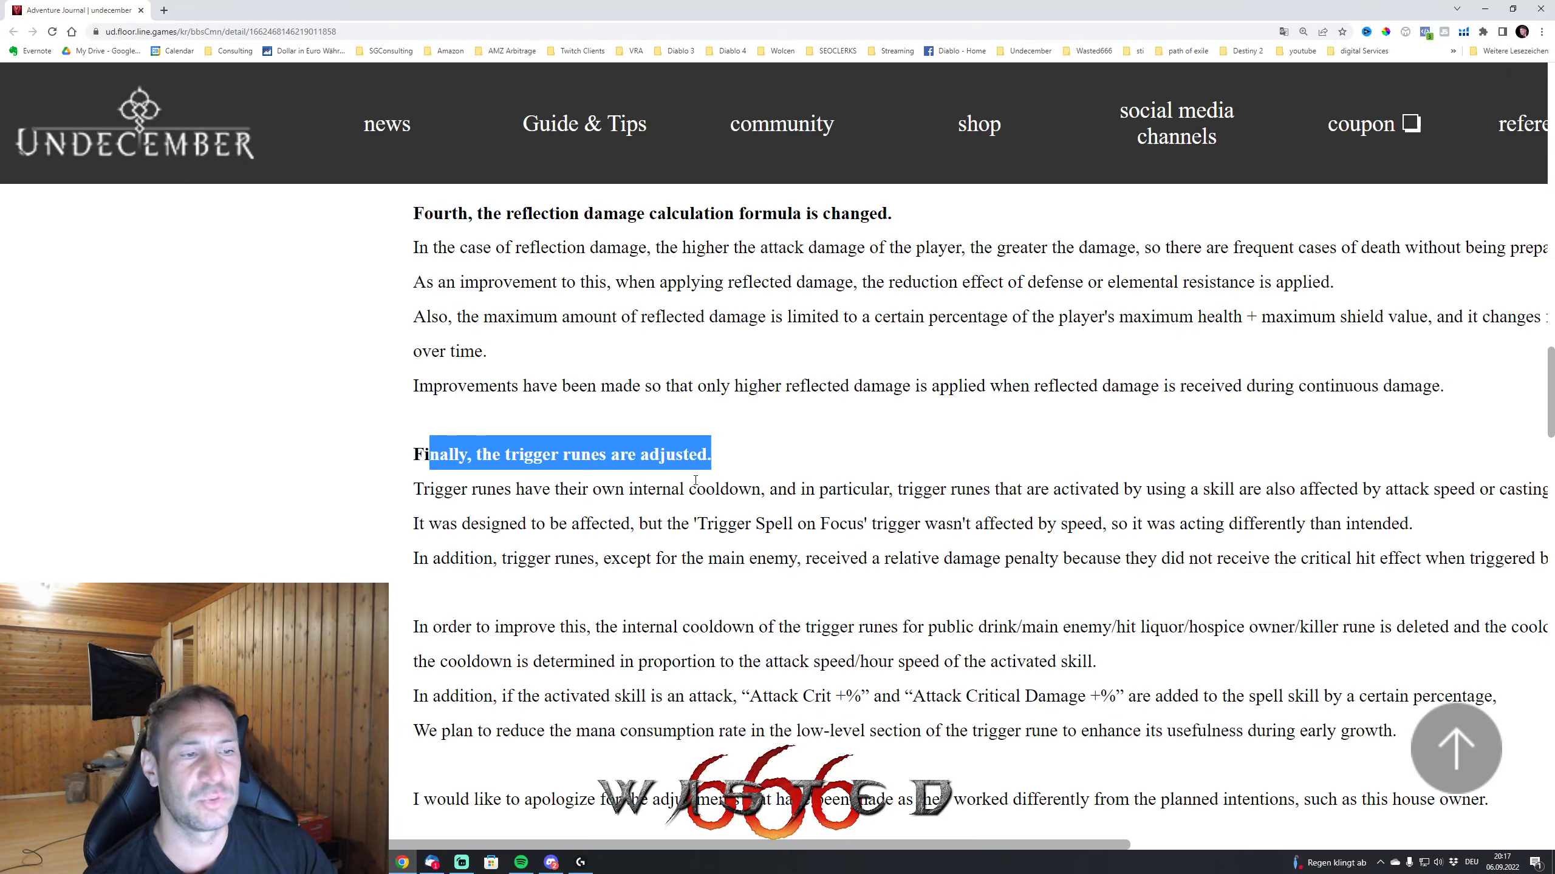
scroll(down, 3)
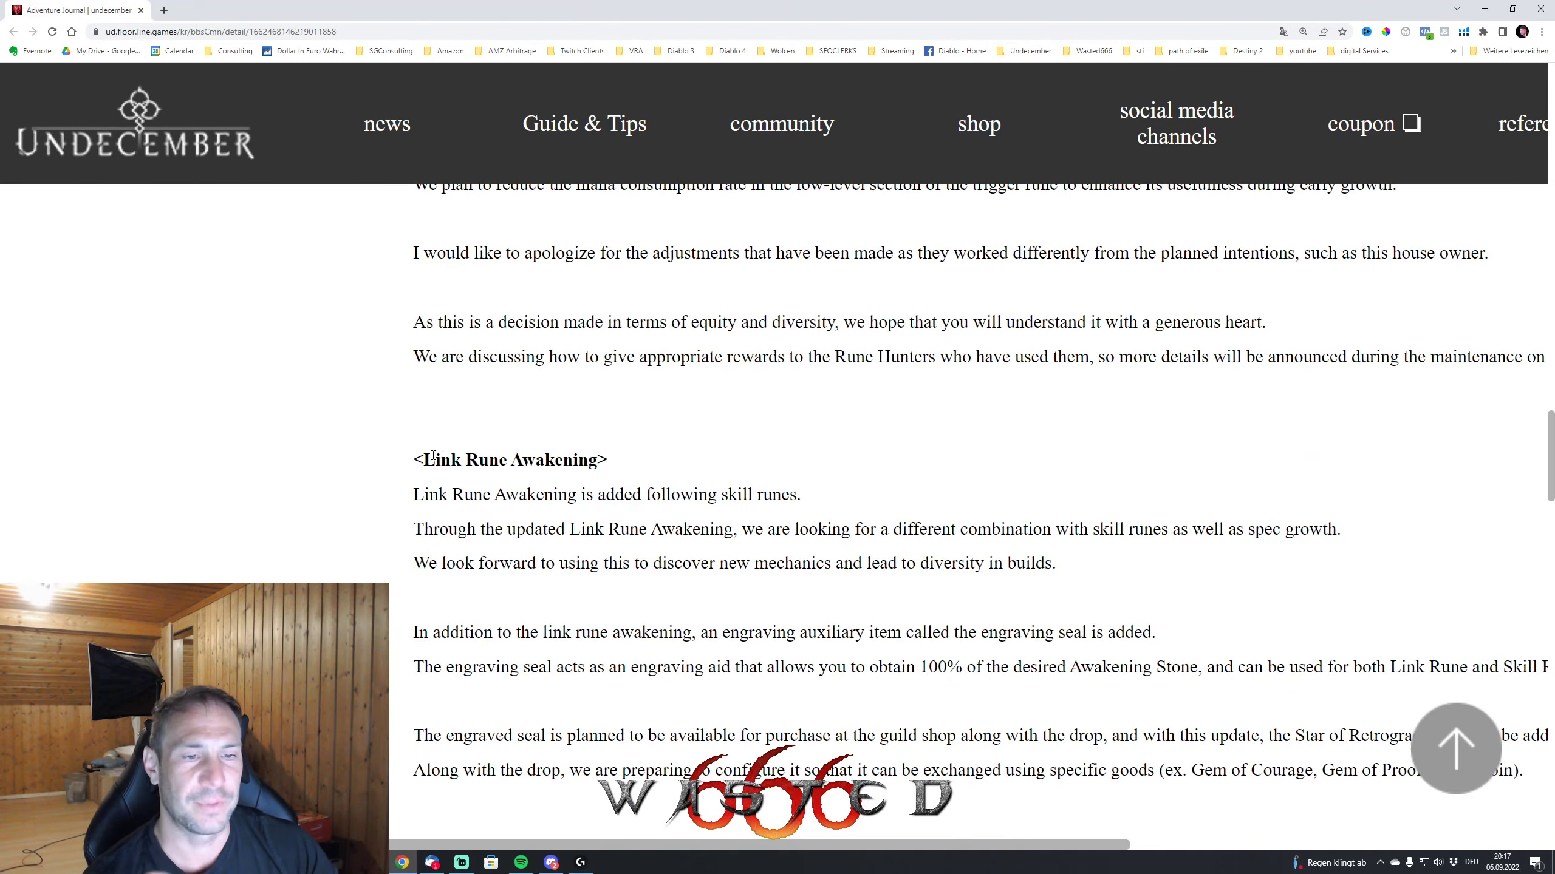
- Read the convenience, content and October Update notes, down to the 'Lastly' global service announcement
scroll(down, 3)
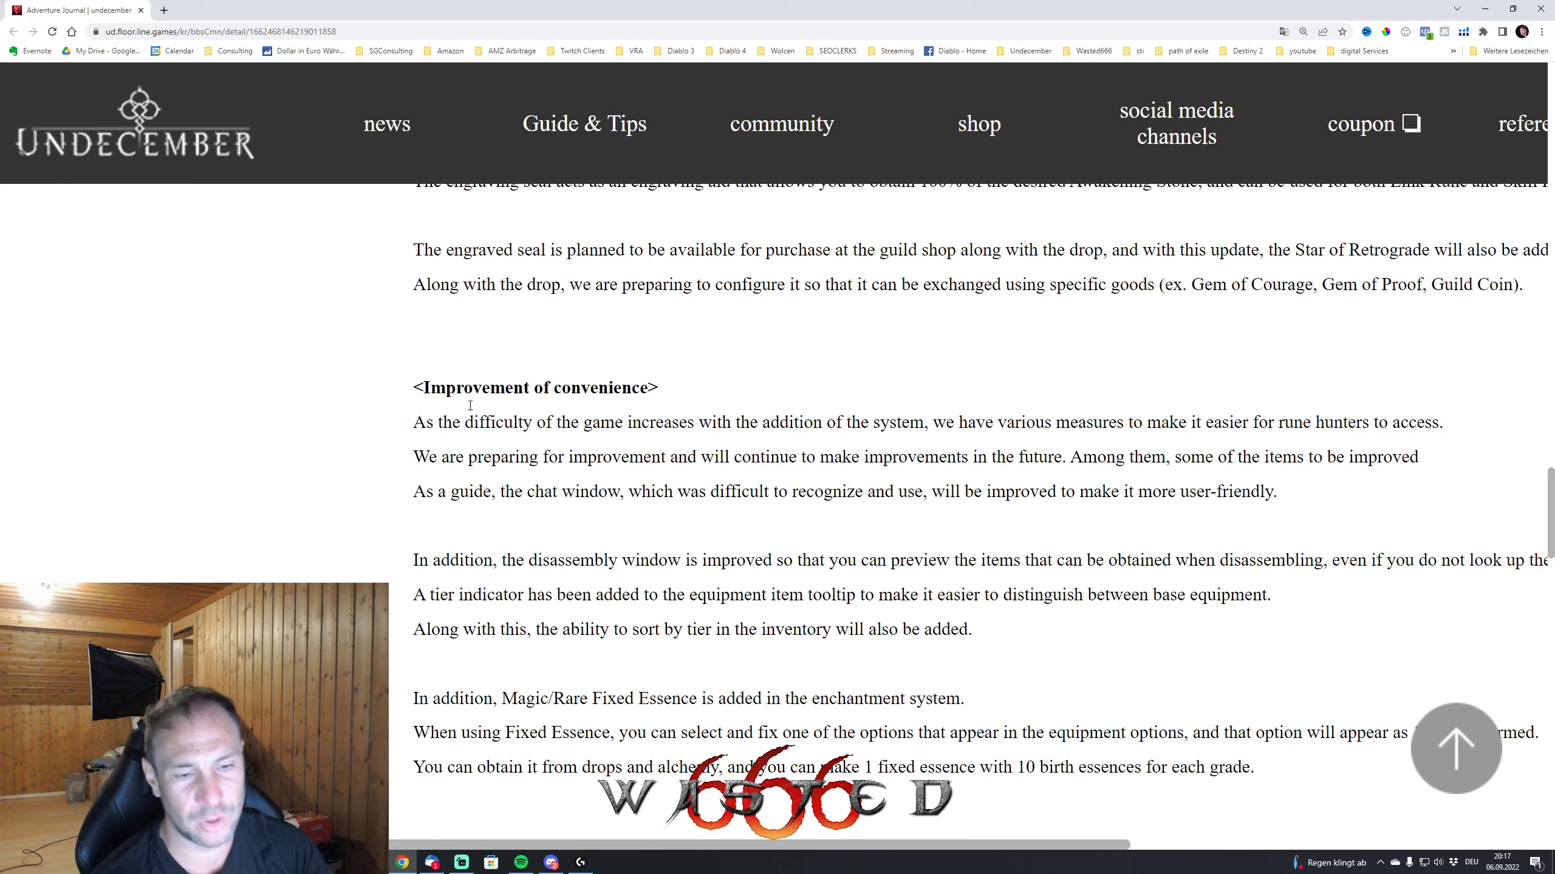
scroll(down, 3)
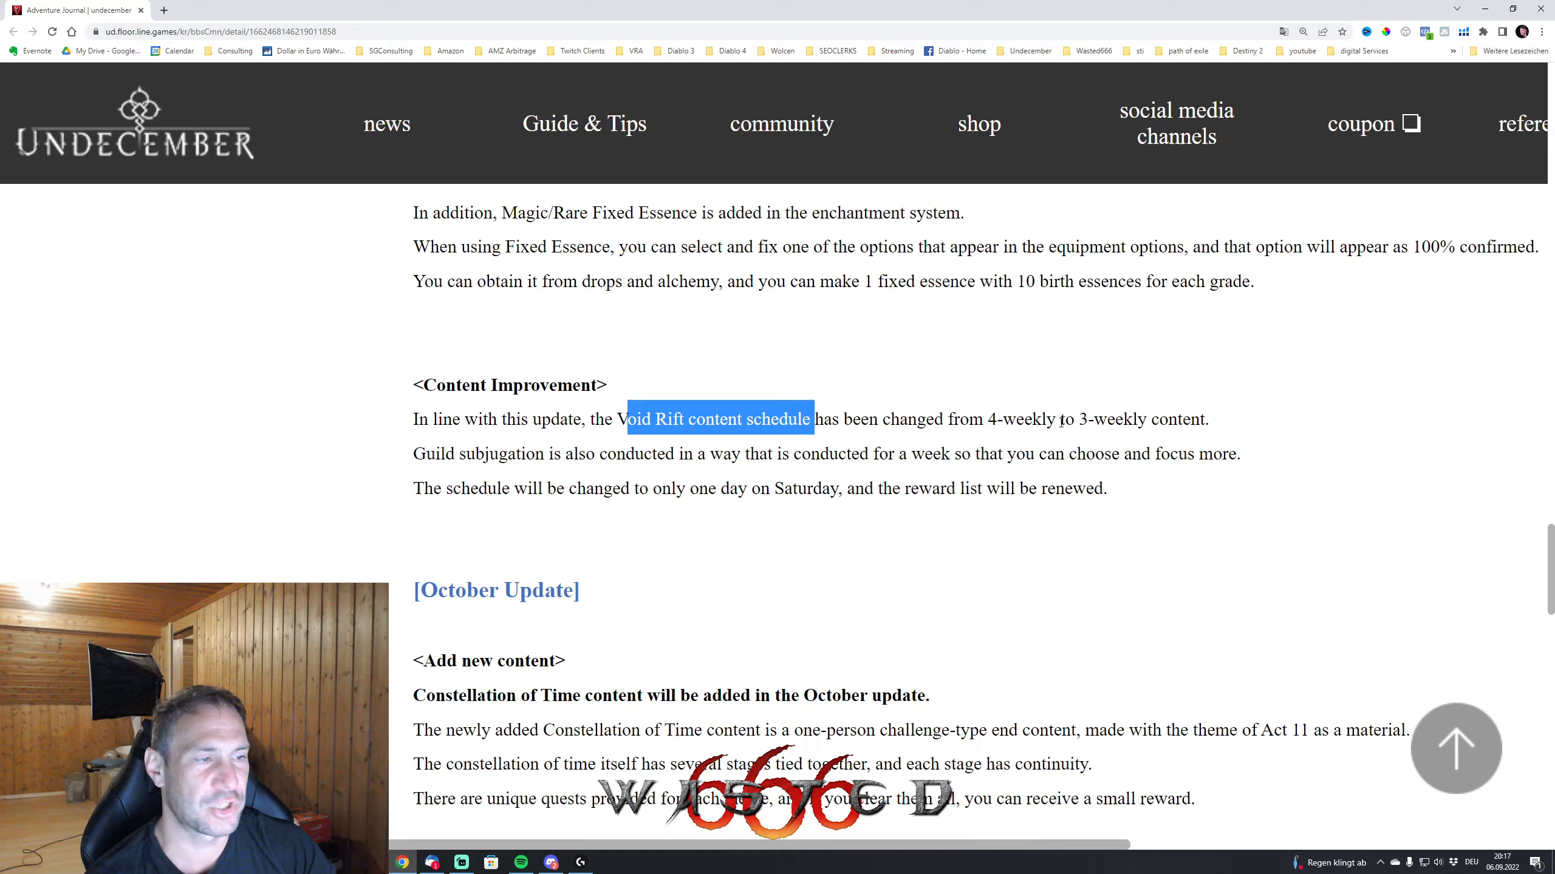
scroll(down, 3)
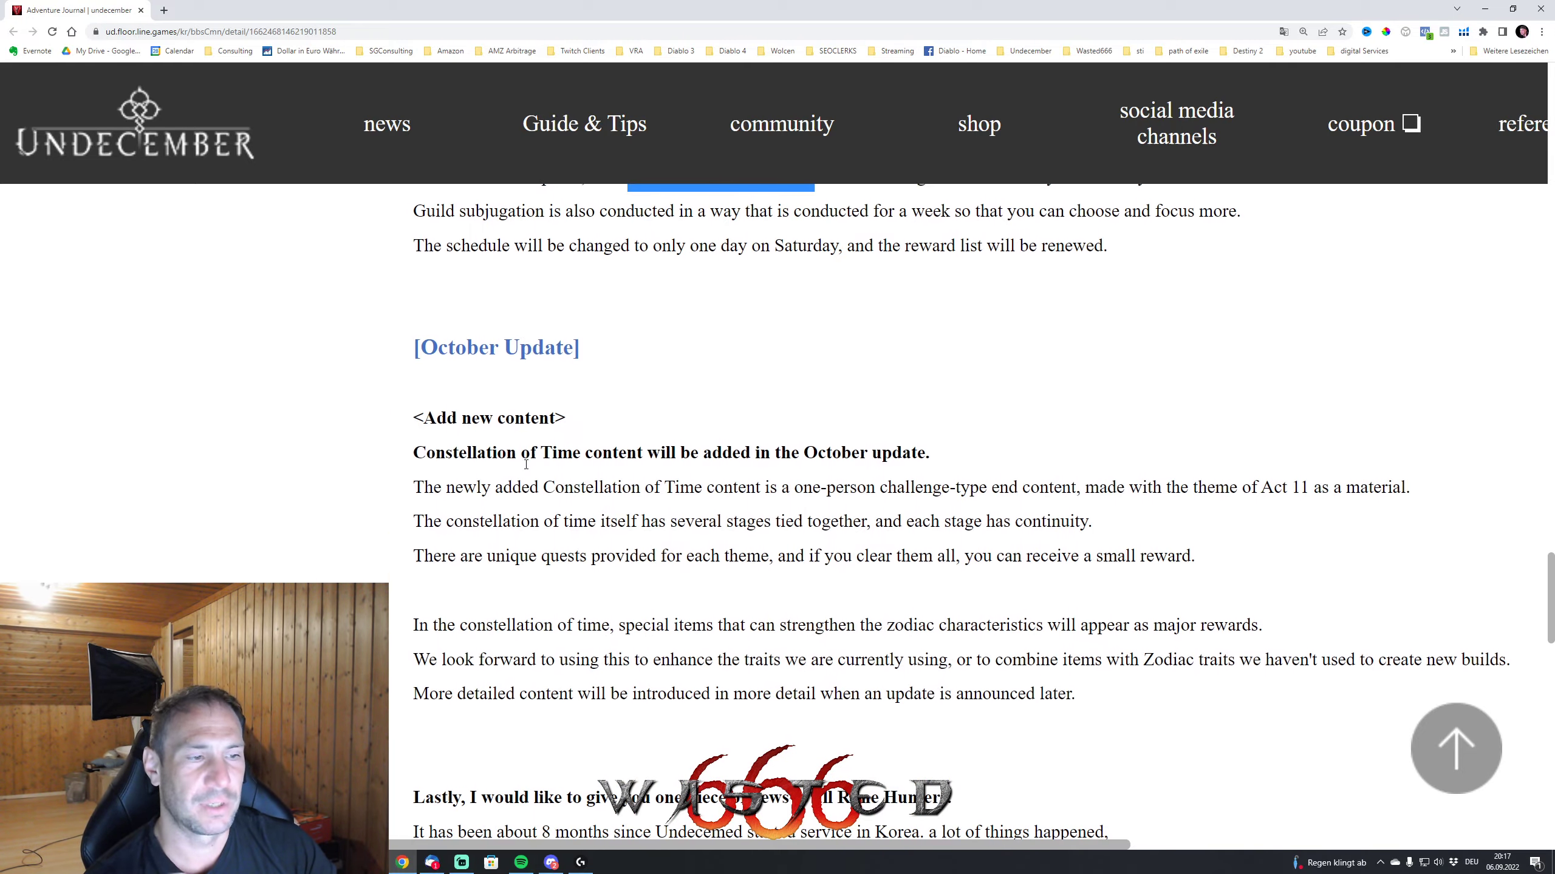
scroll(up, 3)
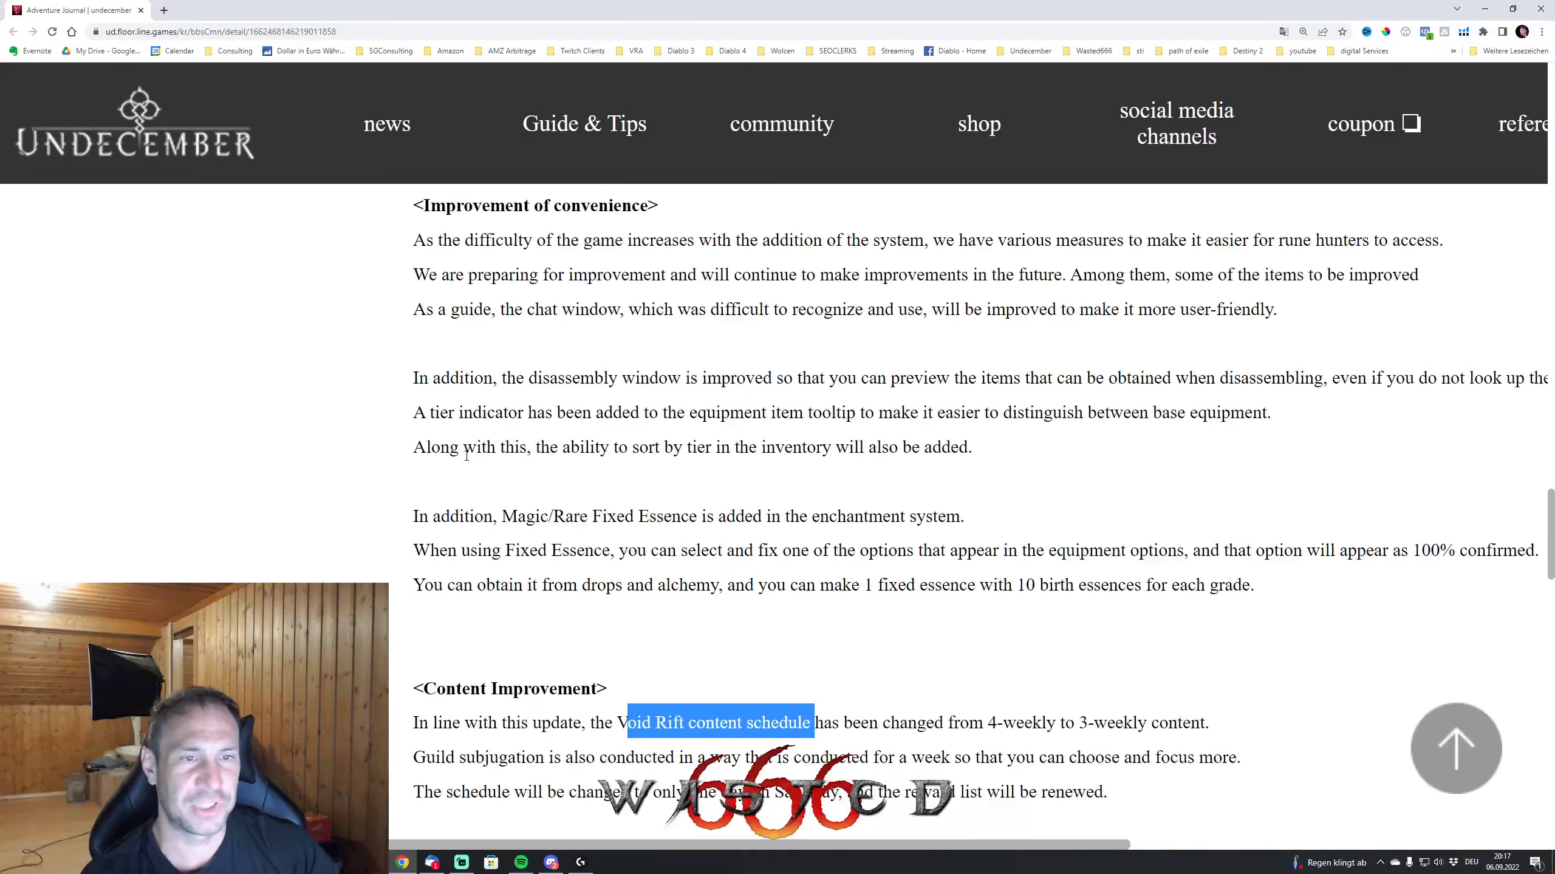
scroll(up, 3)
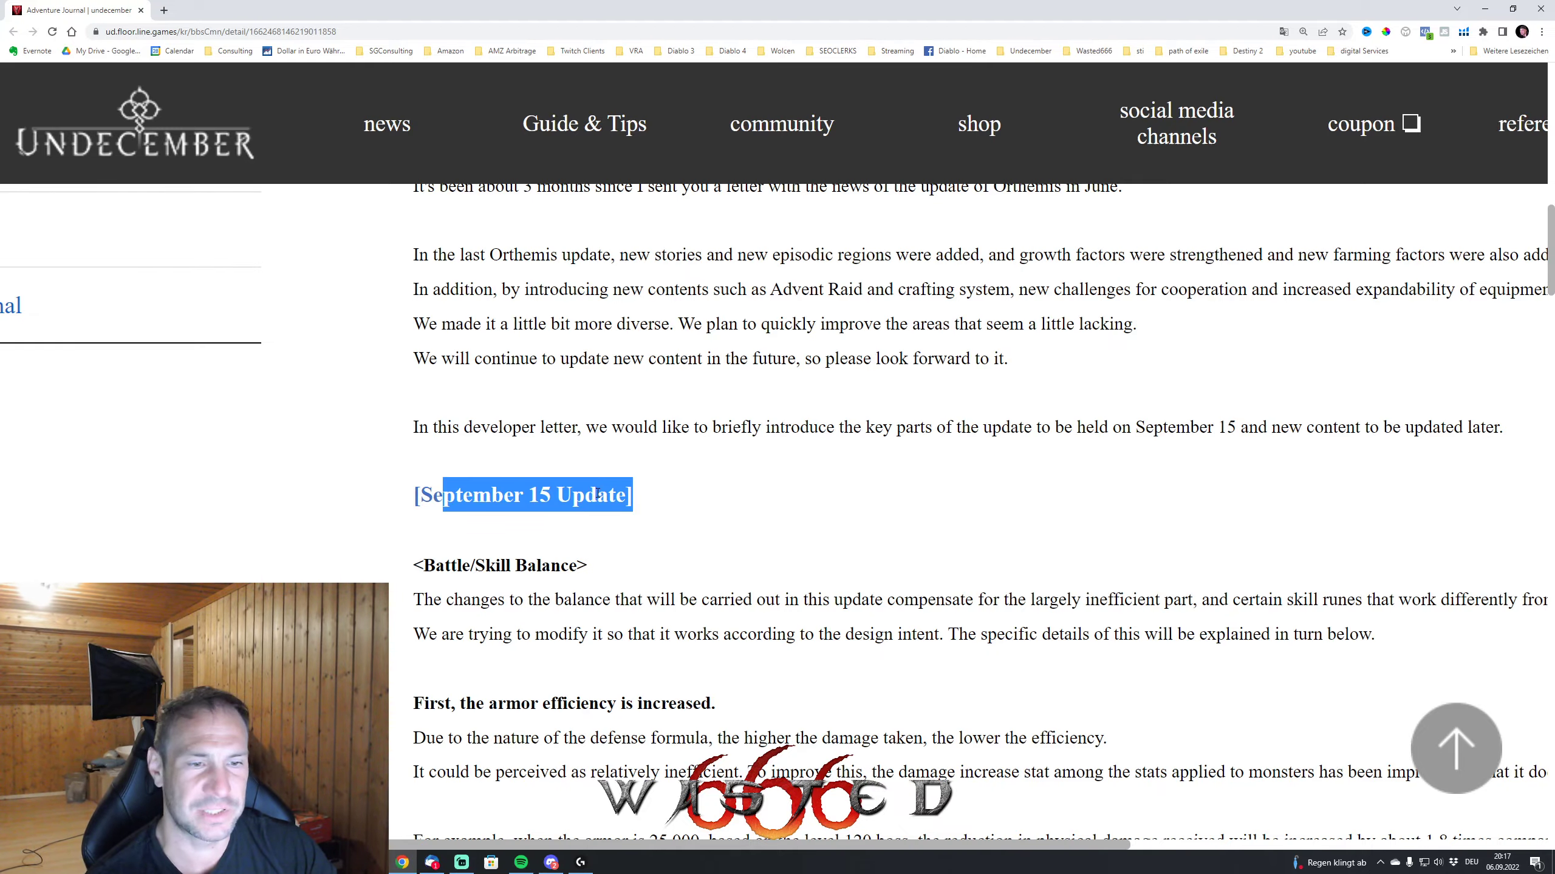
scroll(down, 3)
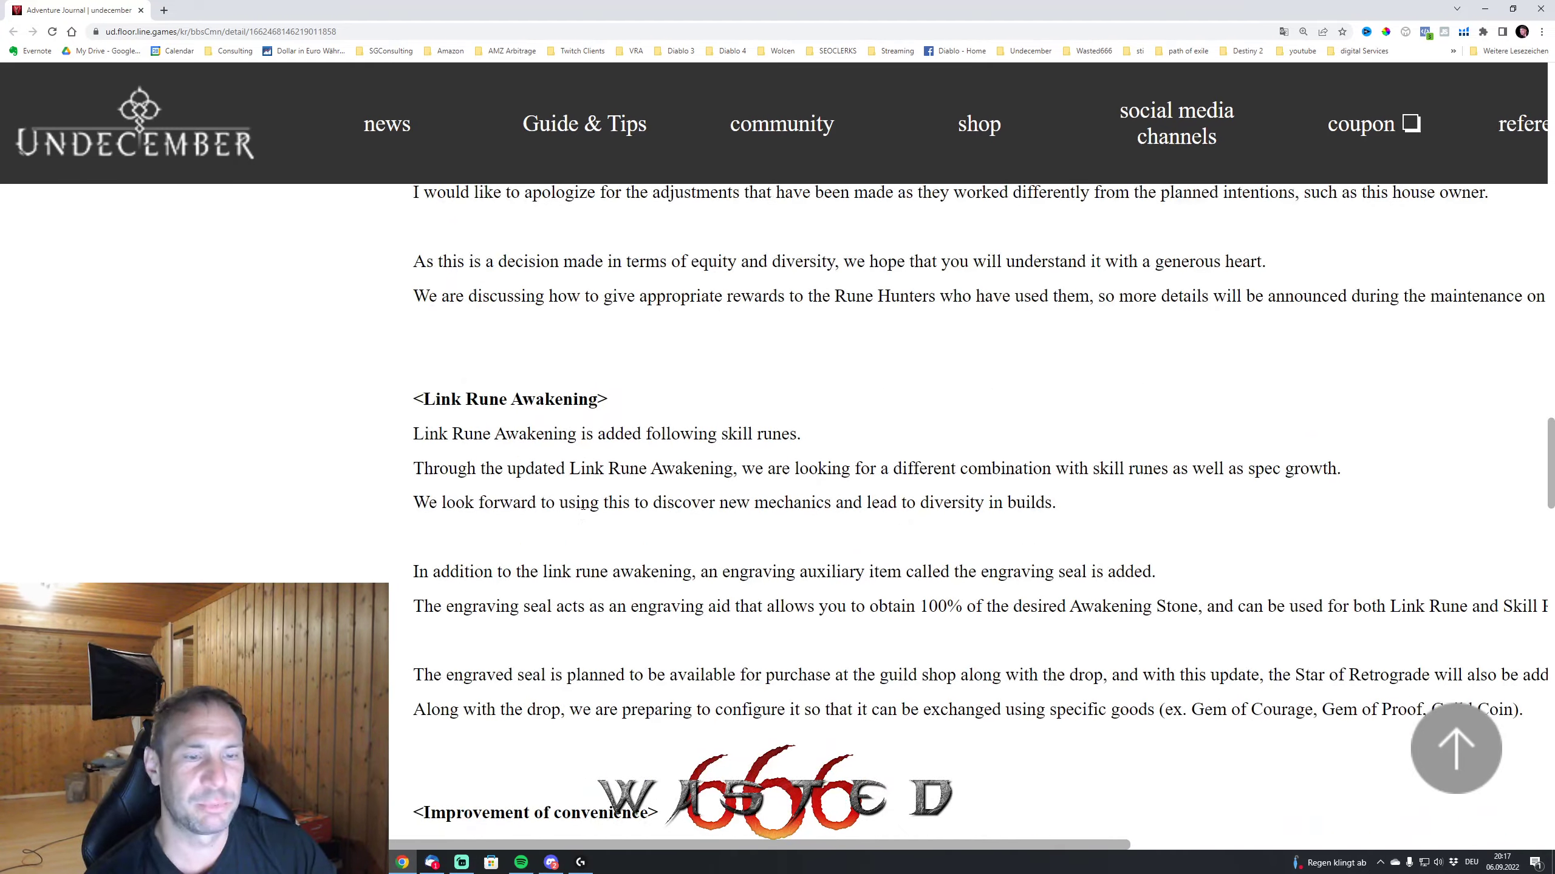
scroll(down, 3)
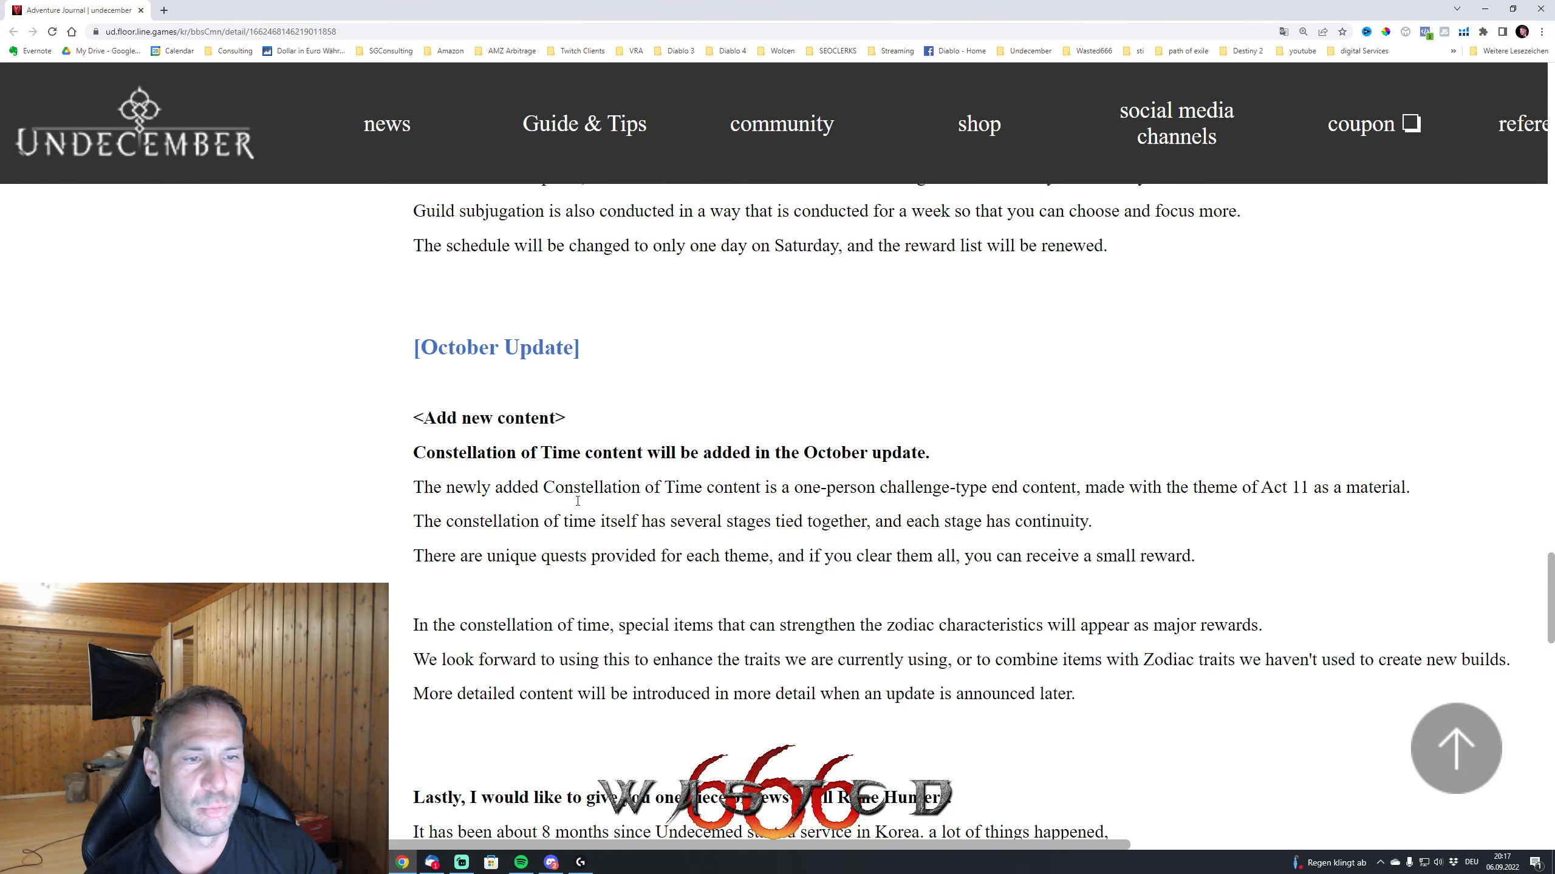
scroll(down, 3)
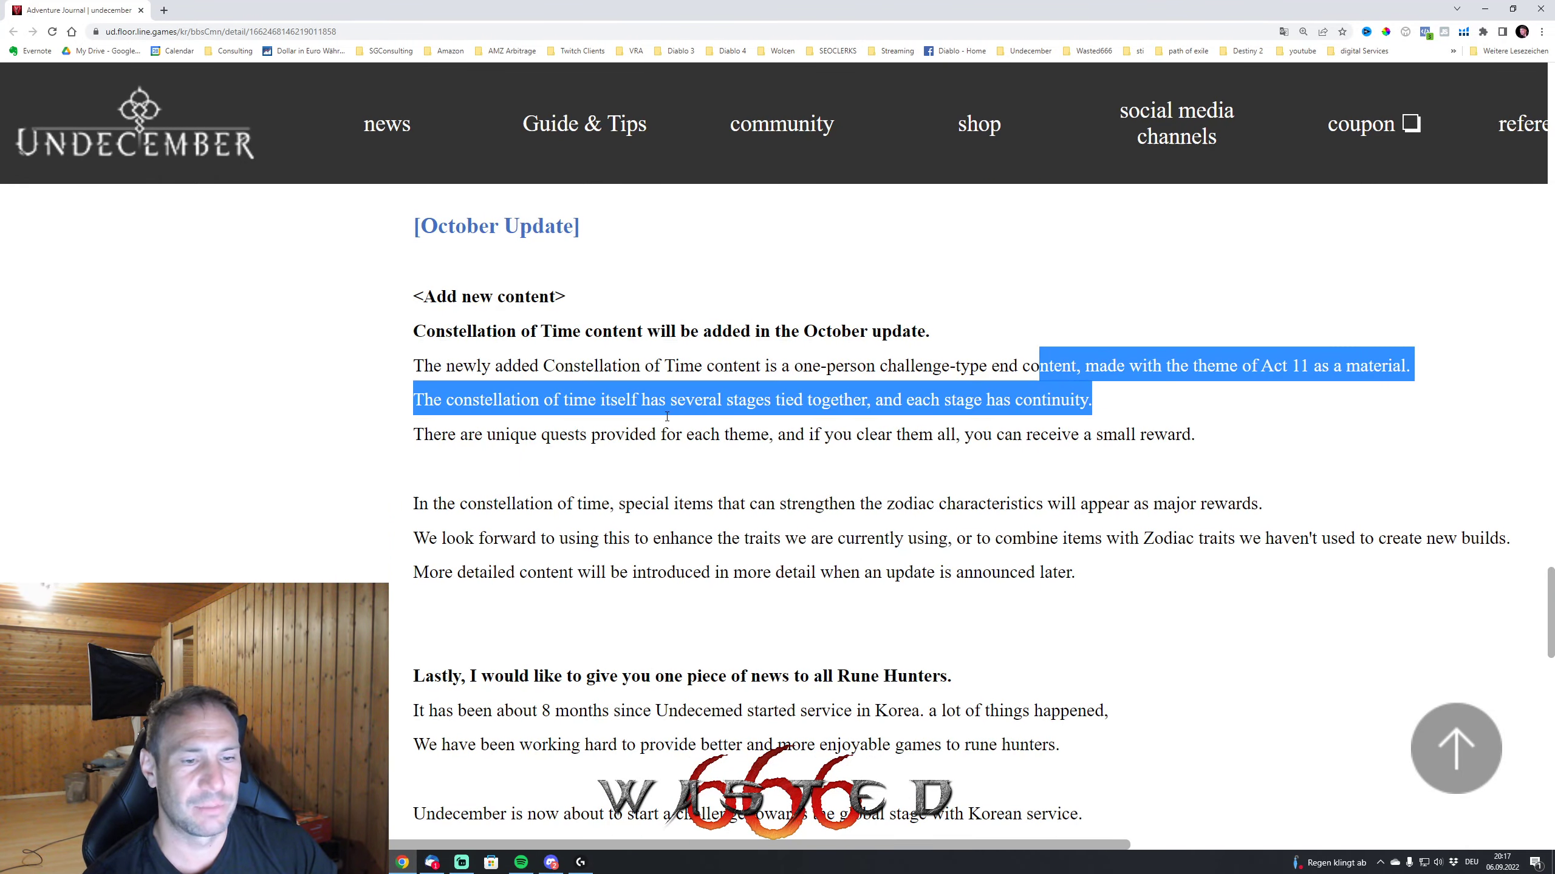
scroll(down, 3)
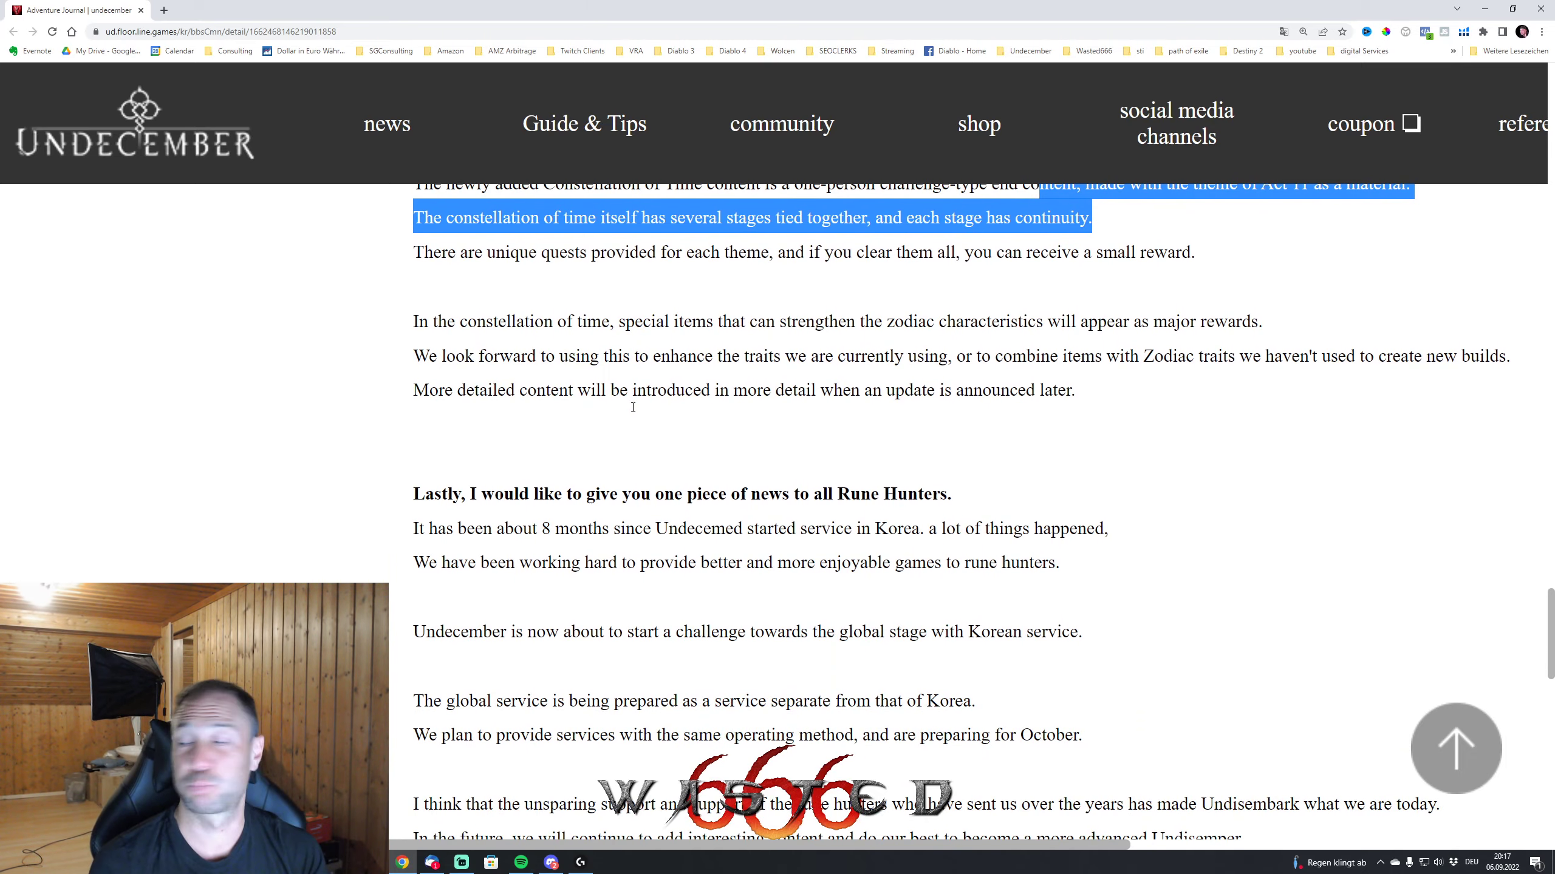